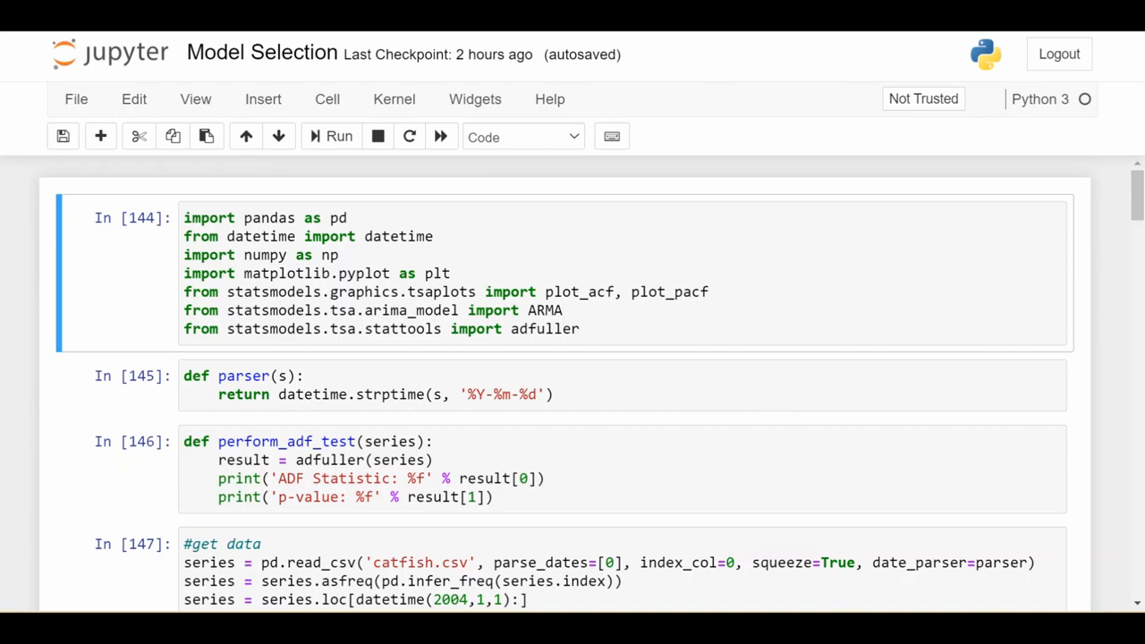
mouse_move(285, 290)
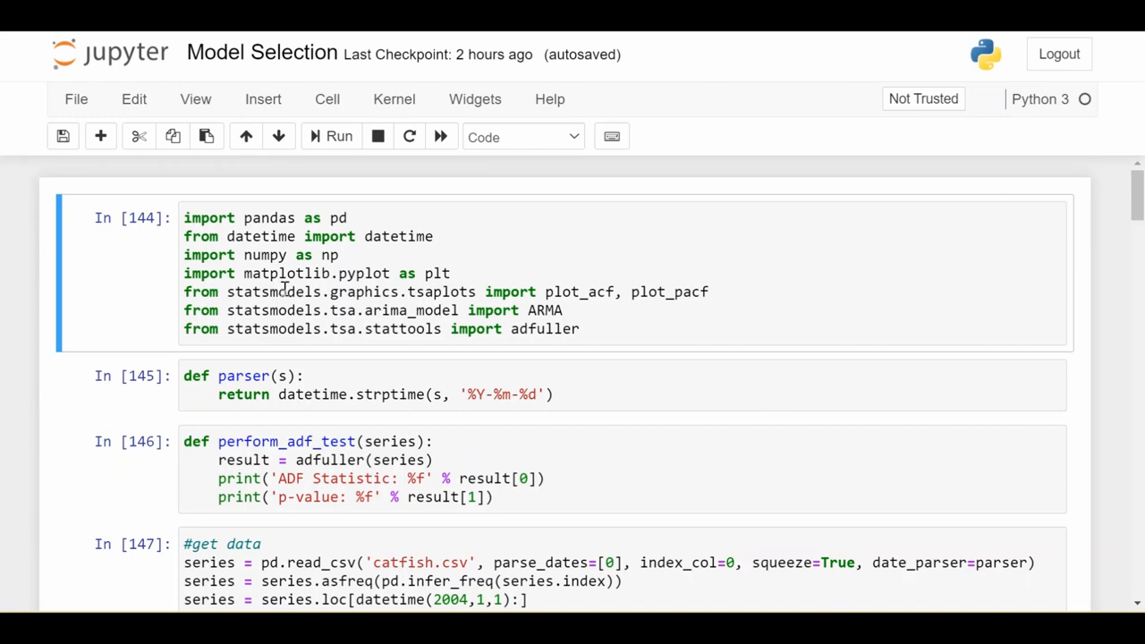
- Scroll down and review the stationarity test call
scroll("down", 3)
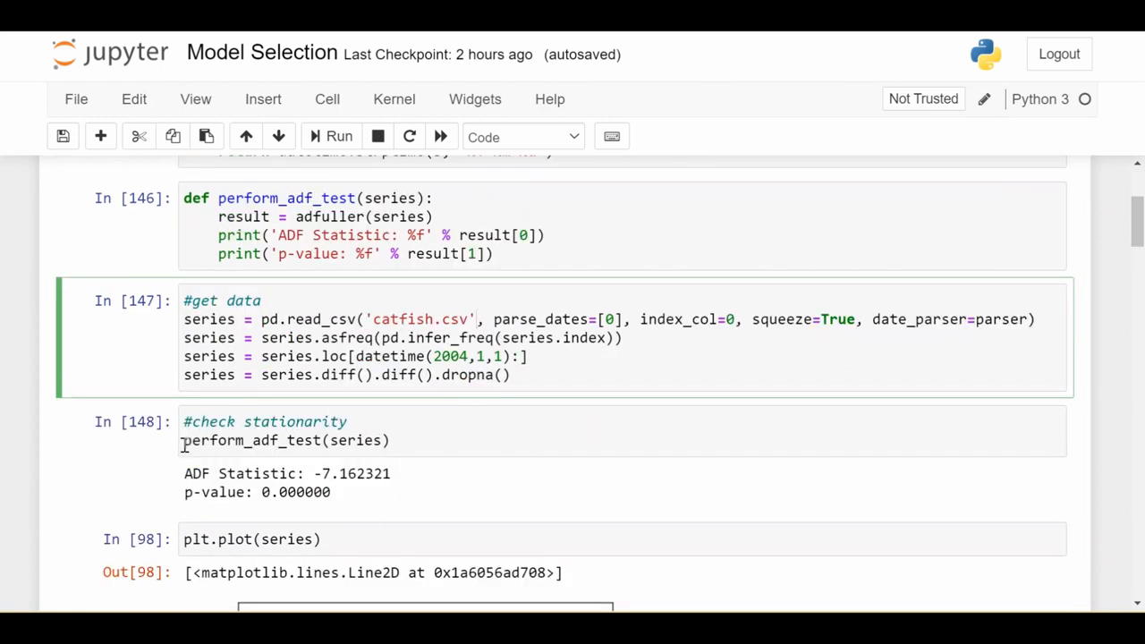
double_click(286, 440)
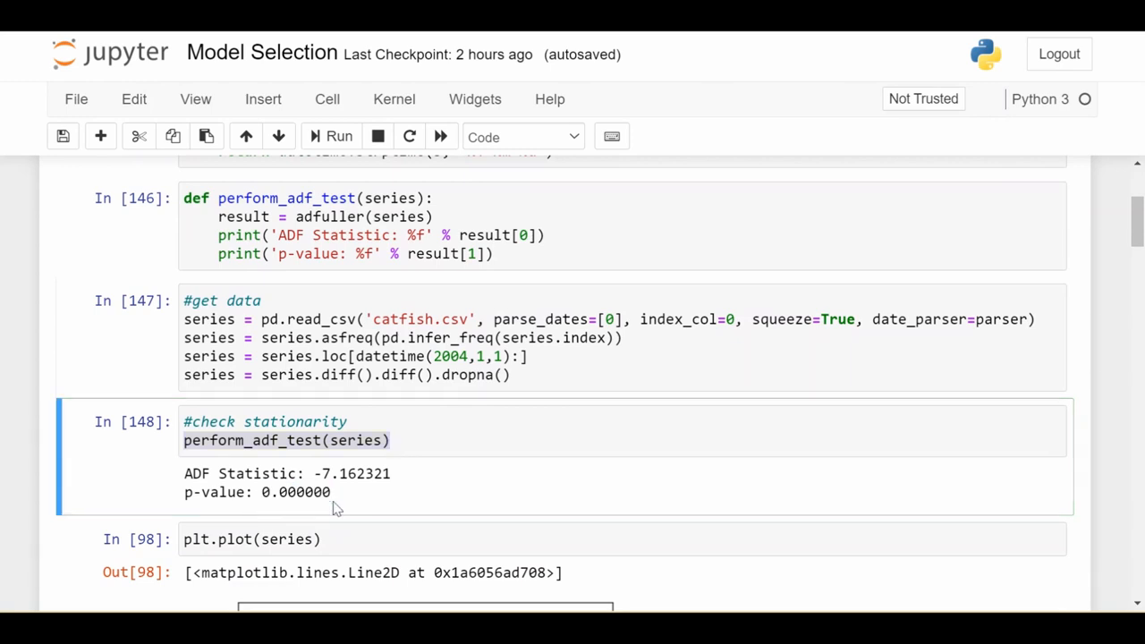
scroll("down", 3)
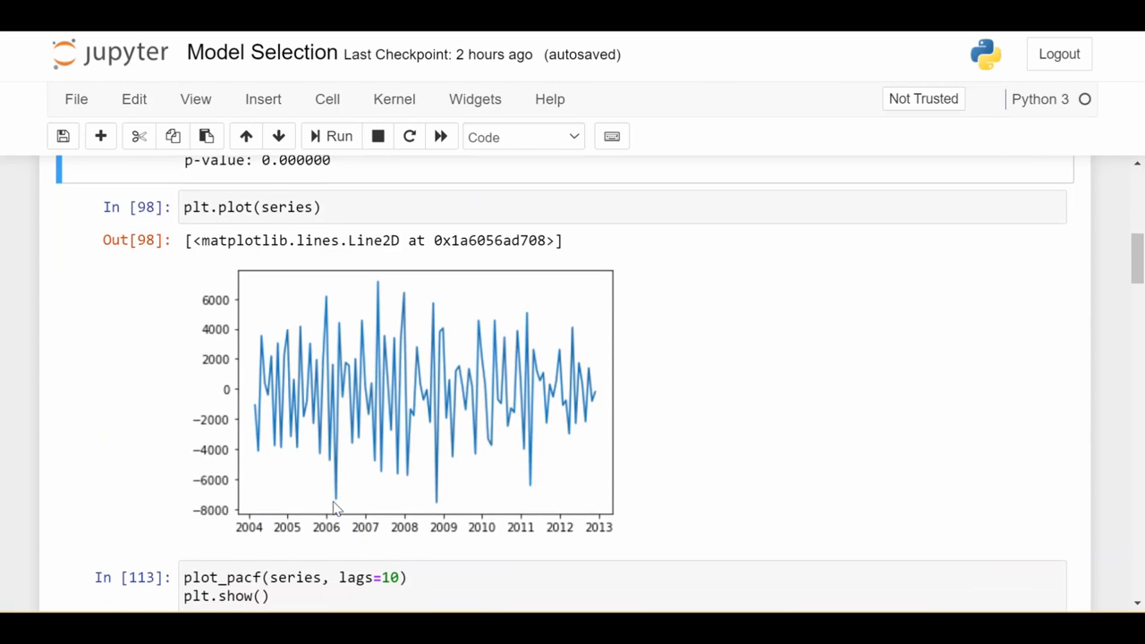
mouse_move(251, 524)
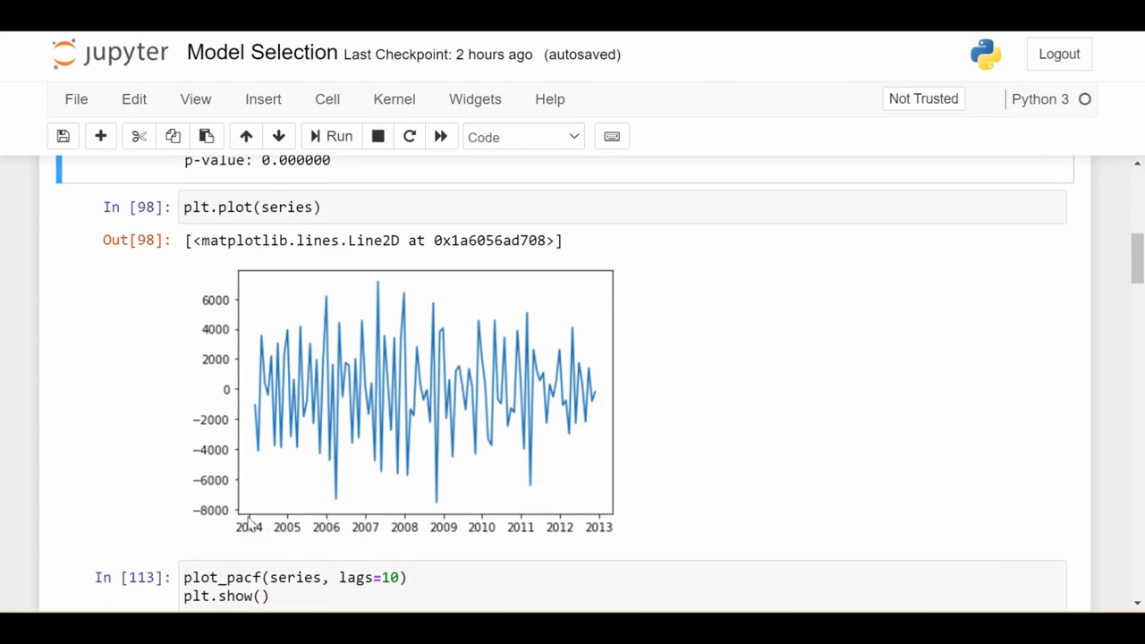
scroll("down", 3)
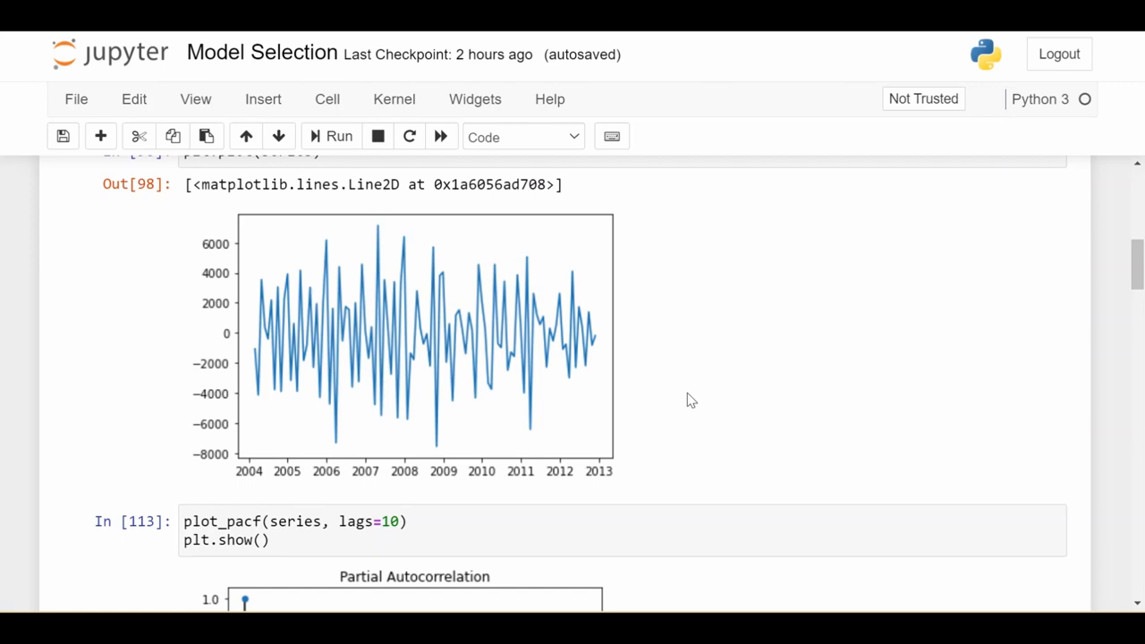
scroll("down", 3)
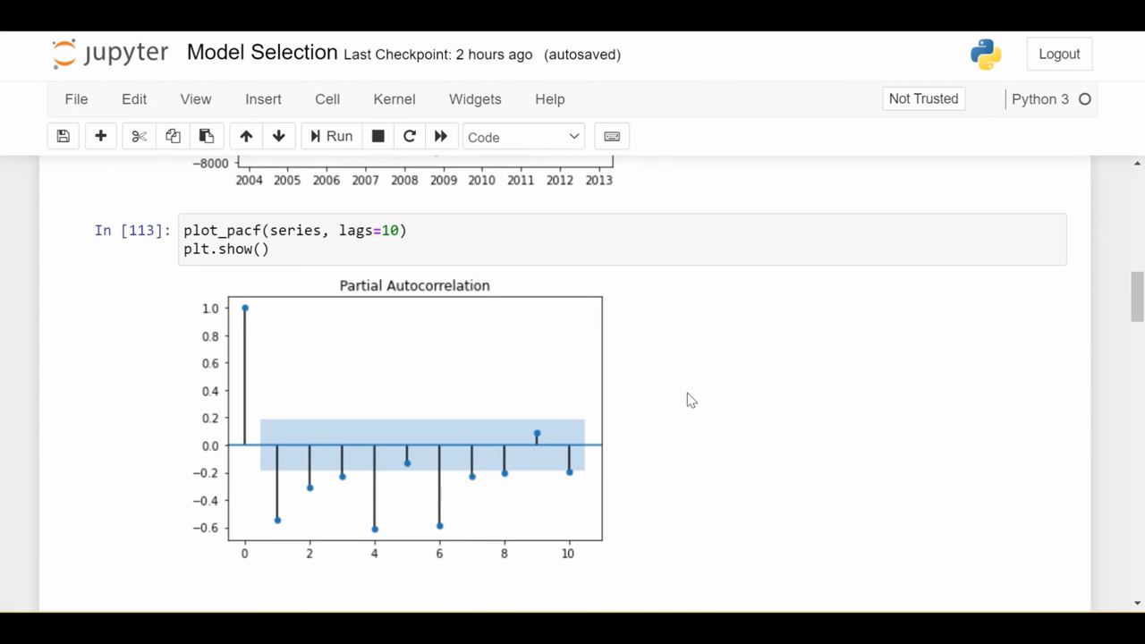
mouse_move(571, 424)
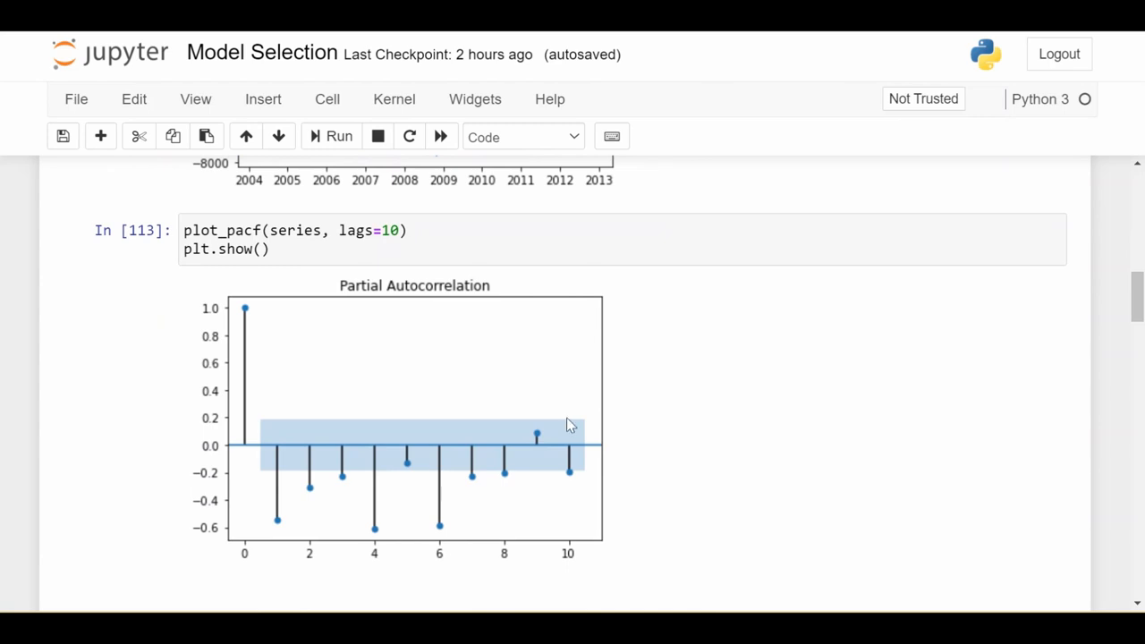
mouse_move(277, 523)
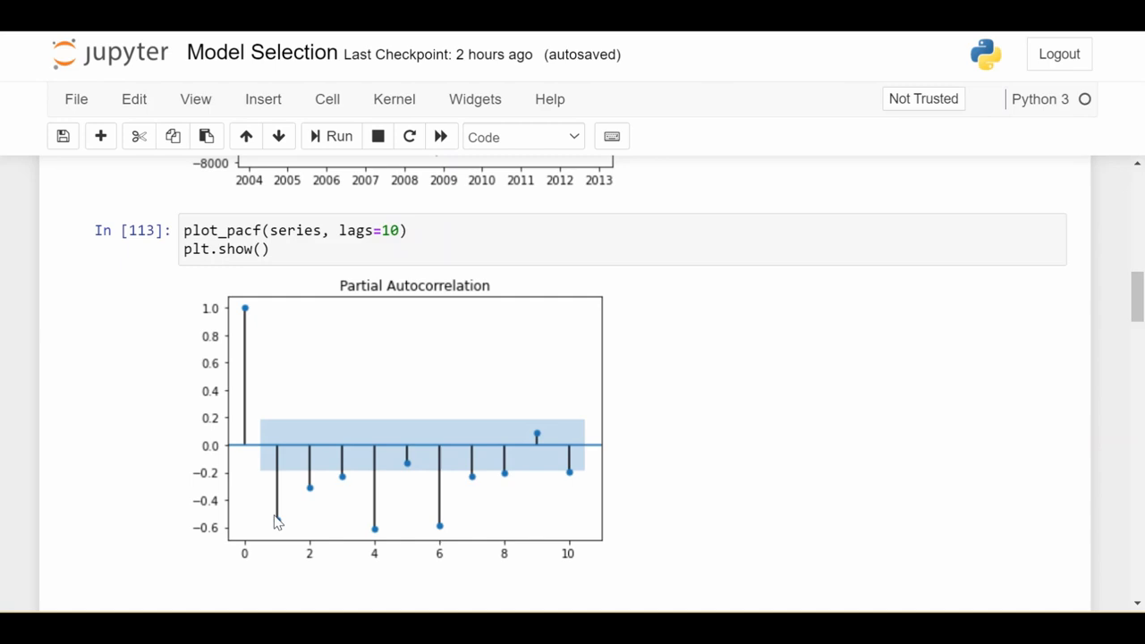
mouse_move(350, 486)
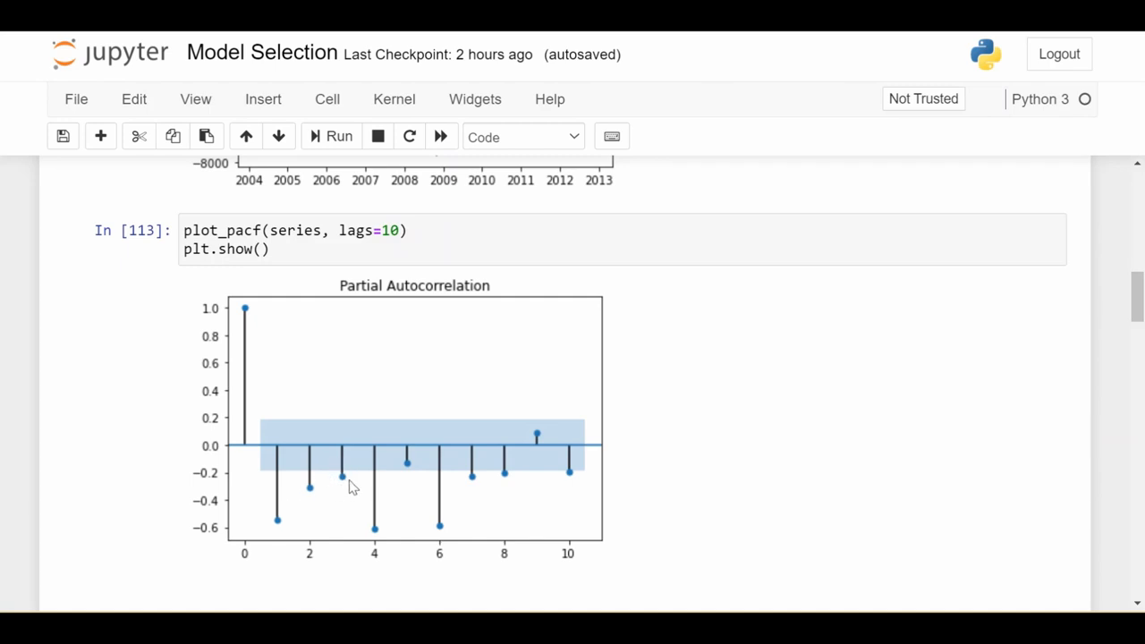
mouse_move(545, 486)
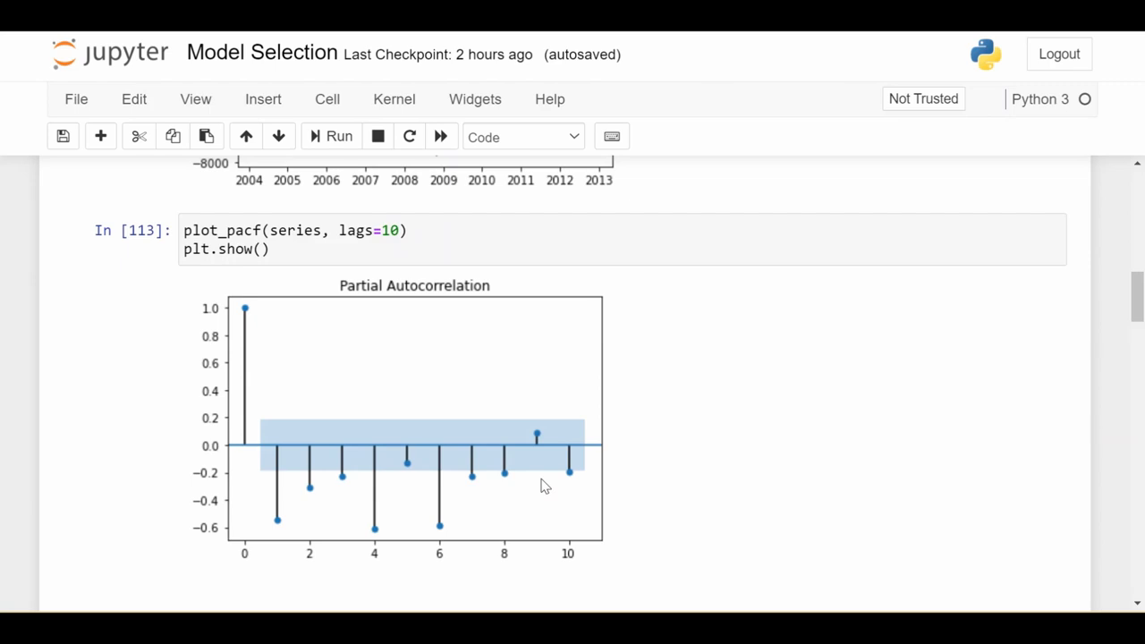
mouse_move(577, 483)
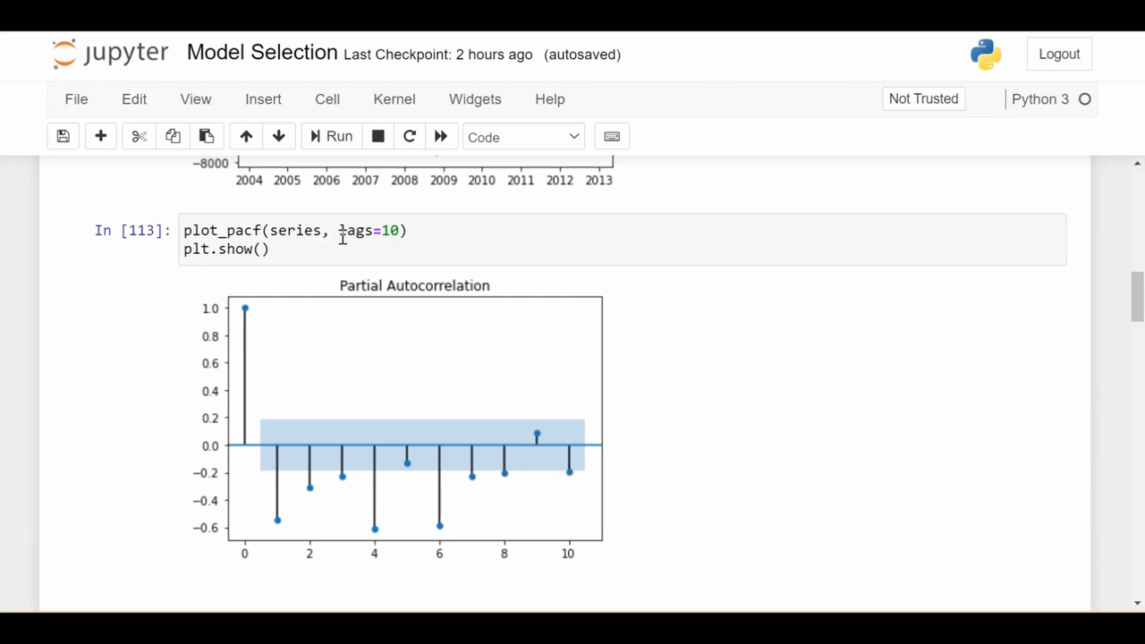
- Review the partial autocorrelation code and the AR(p) model fitting code with fittedvalues
left_click(398, 230)
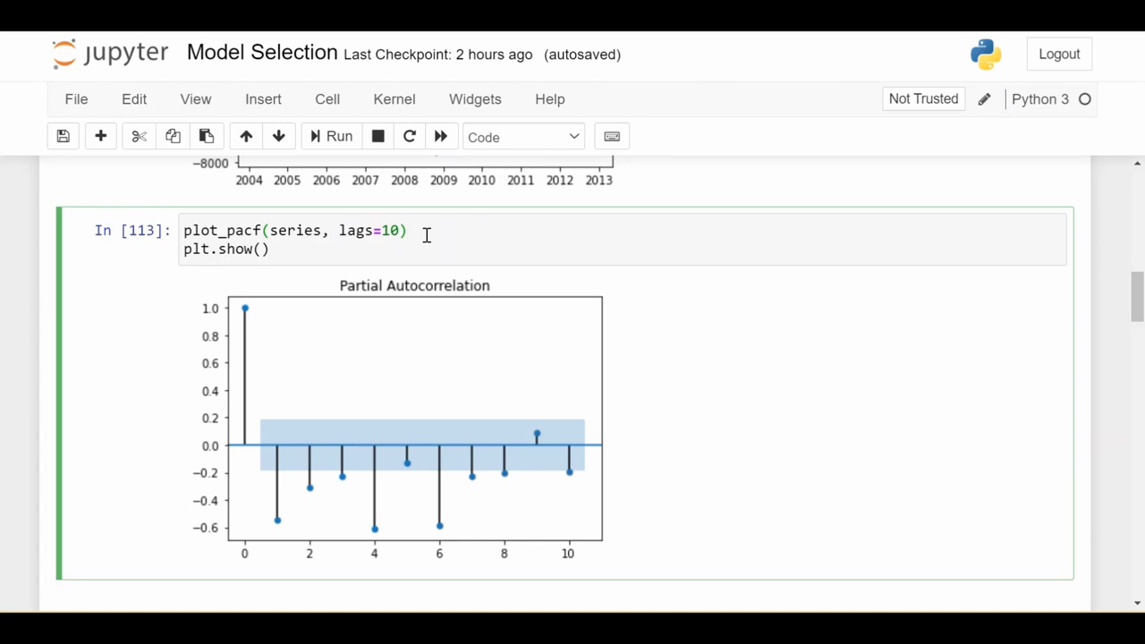
scroll("down", 3)
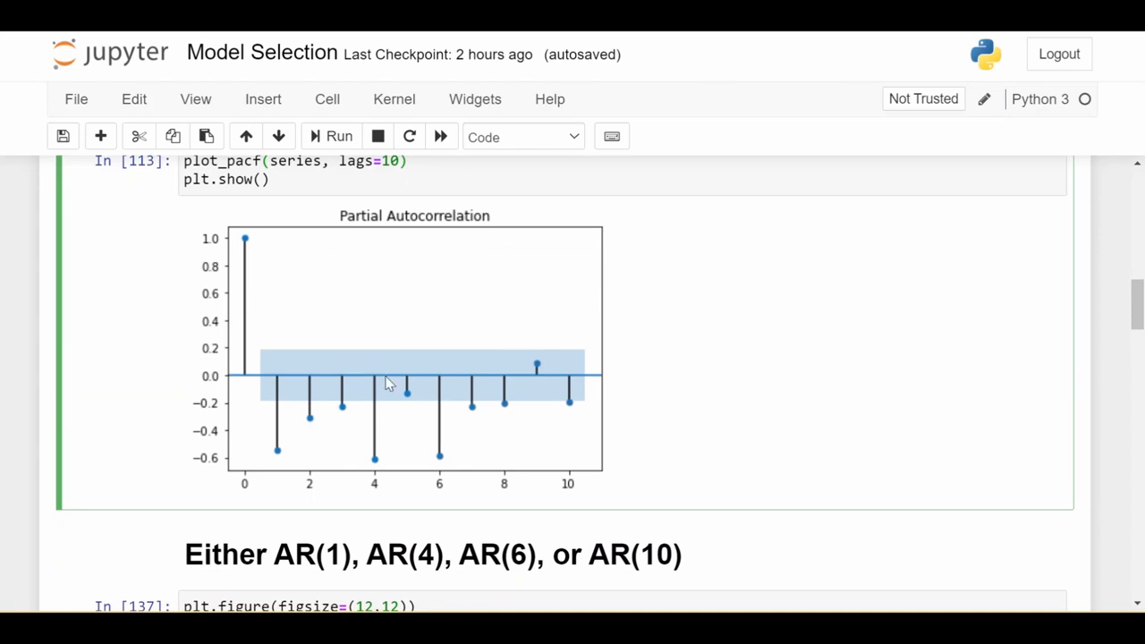
mouse_move(297, 524)
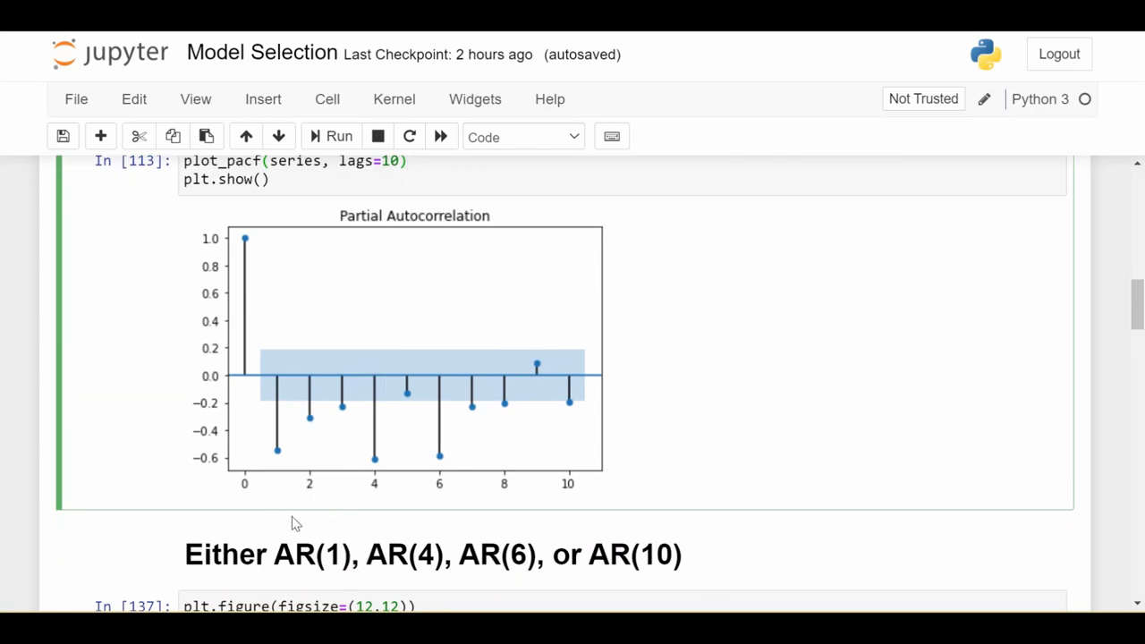
mouse_move(286, 469)
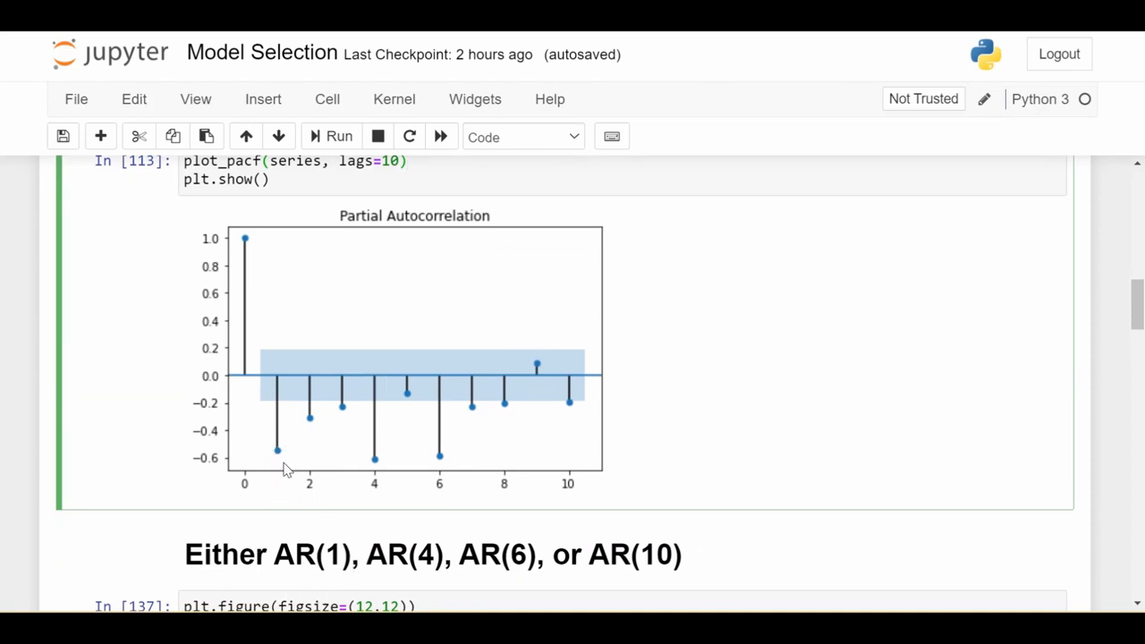
mouse_move(327, 414)
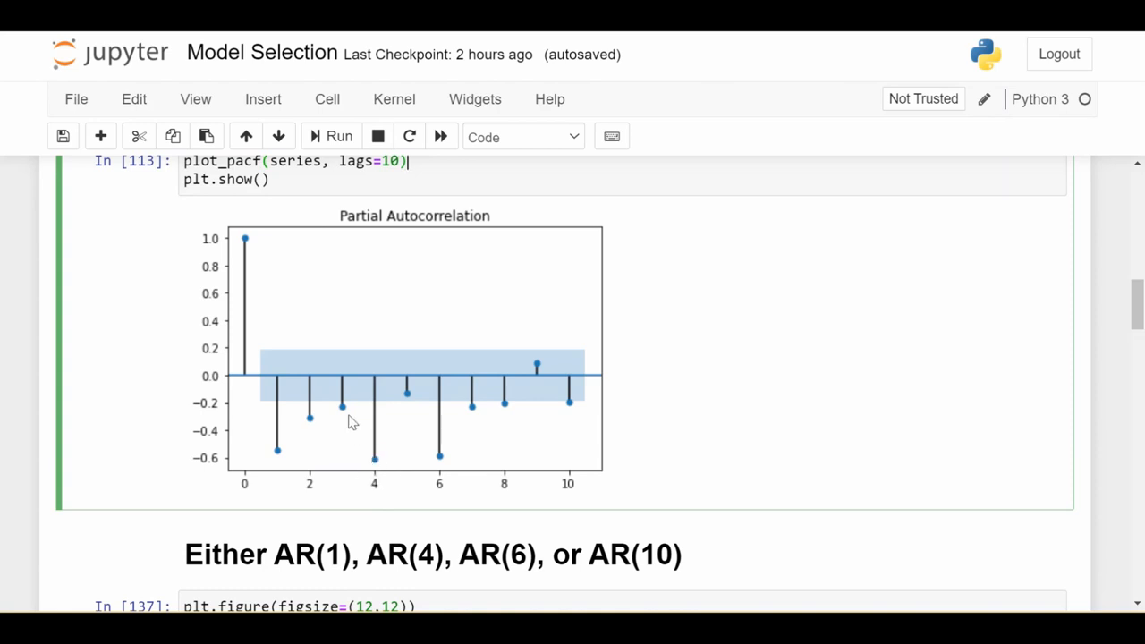
mouse_move(463, 546)
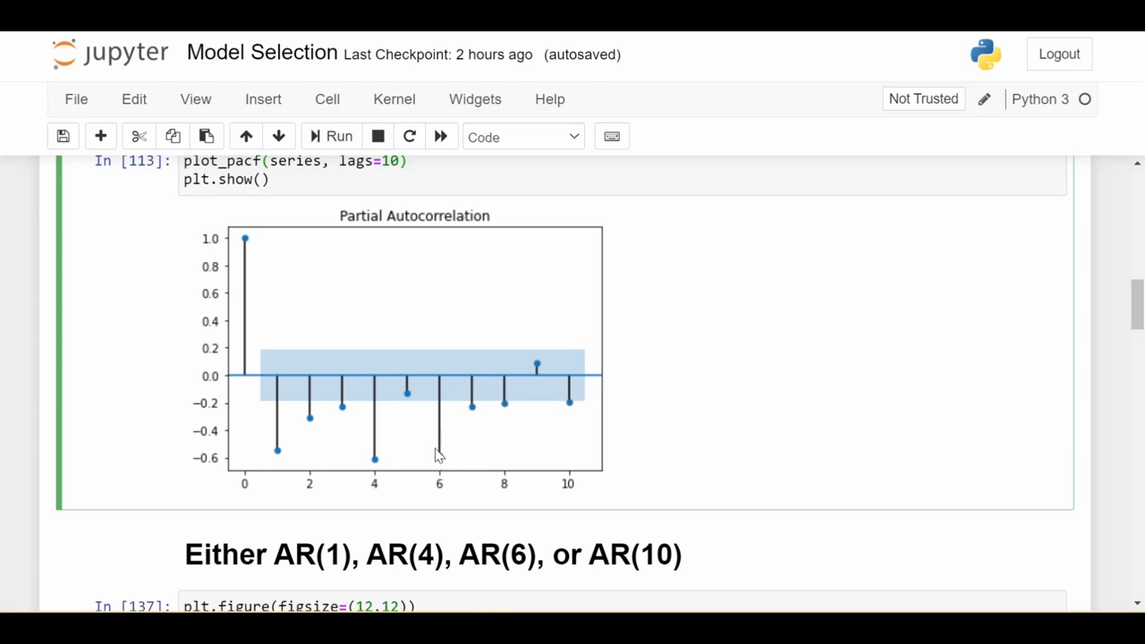
mouse_move(580, 405)
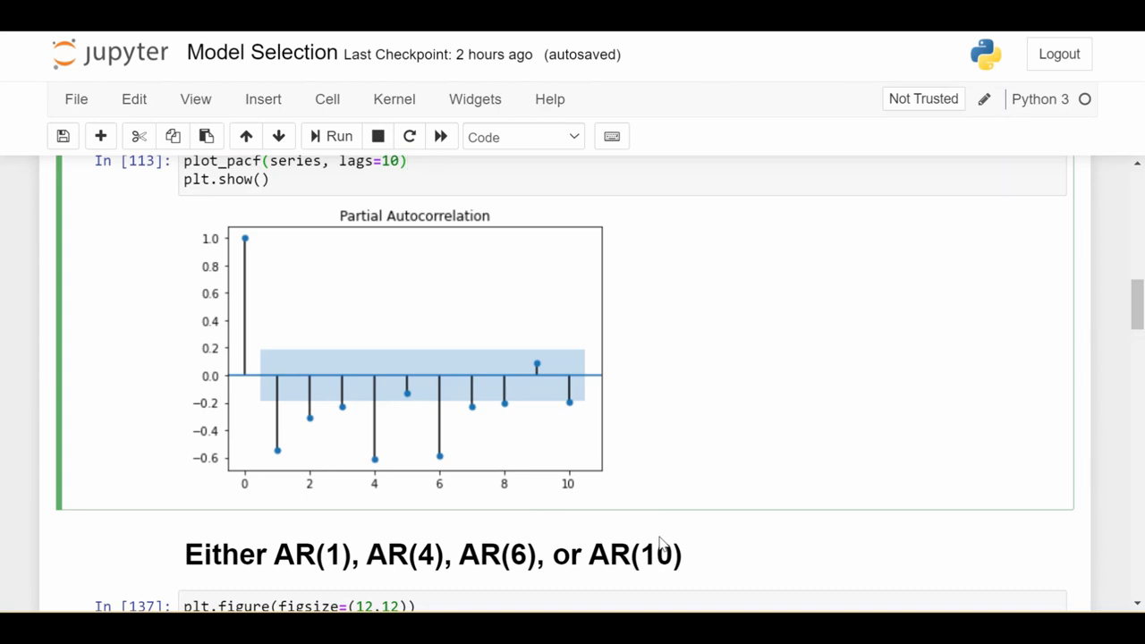
scroll("down", 3)
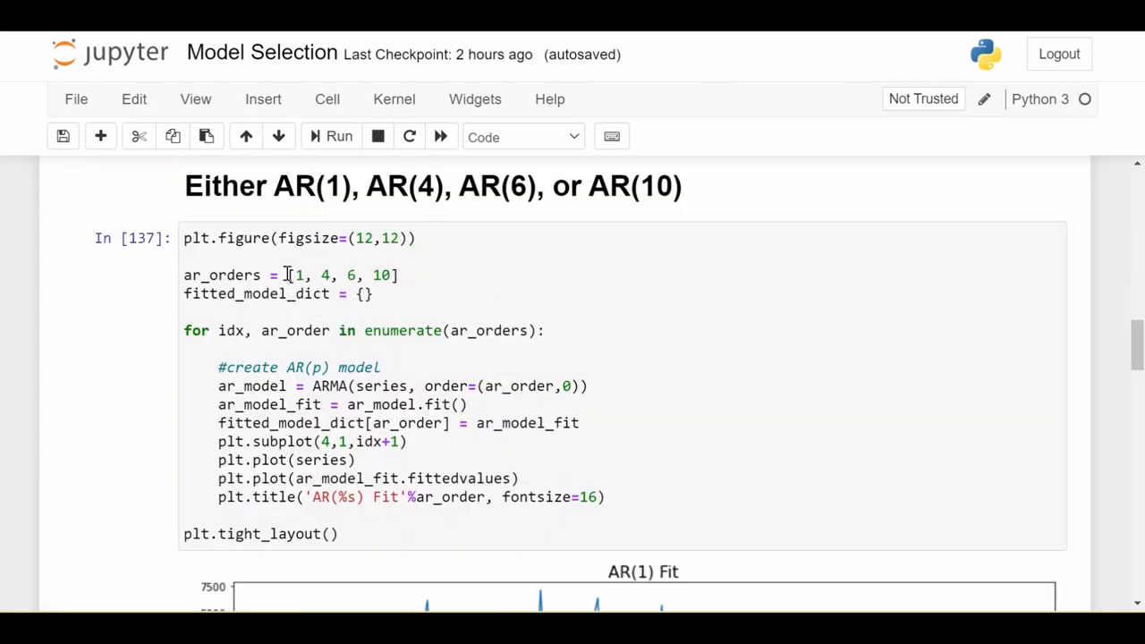
left_click(295, 275)
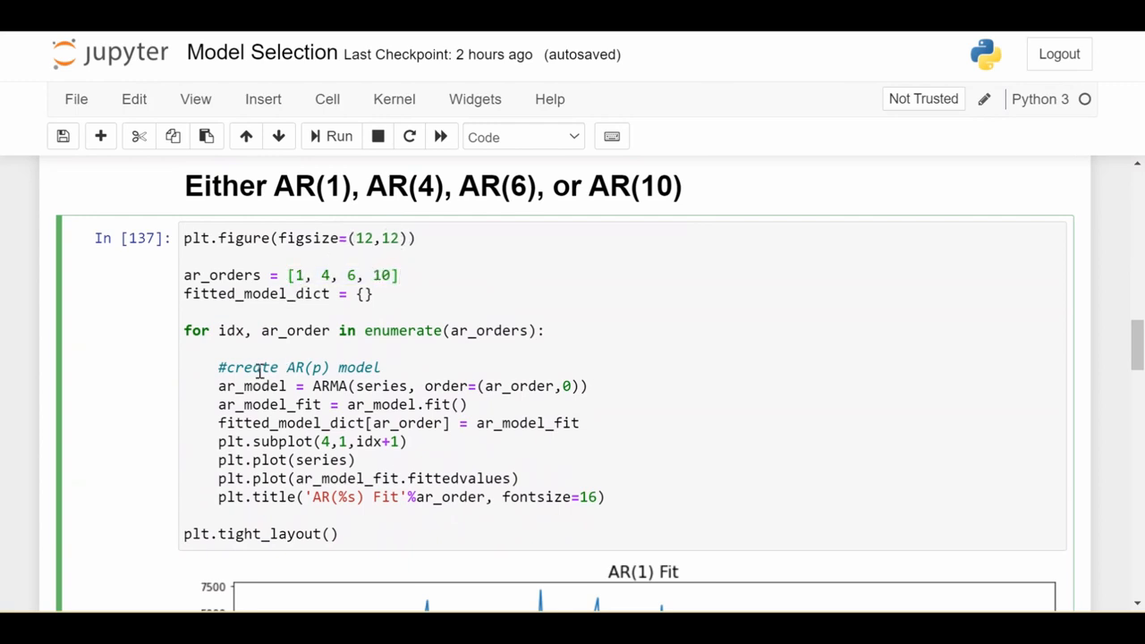
triple_click(385, 385)
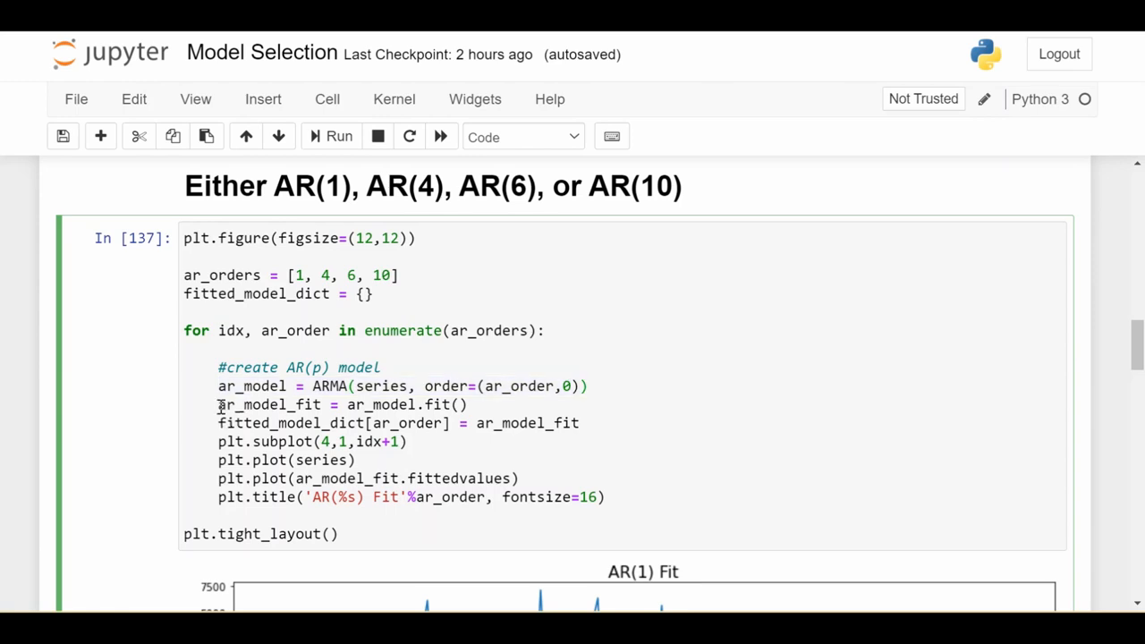
scroll("down", 3)
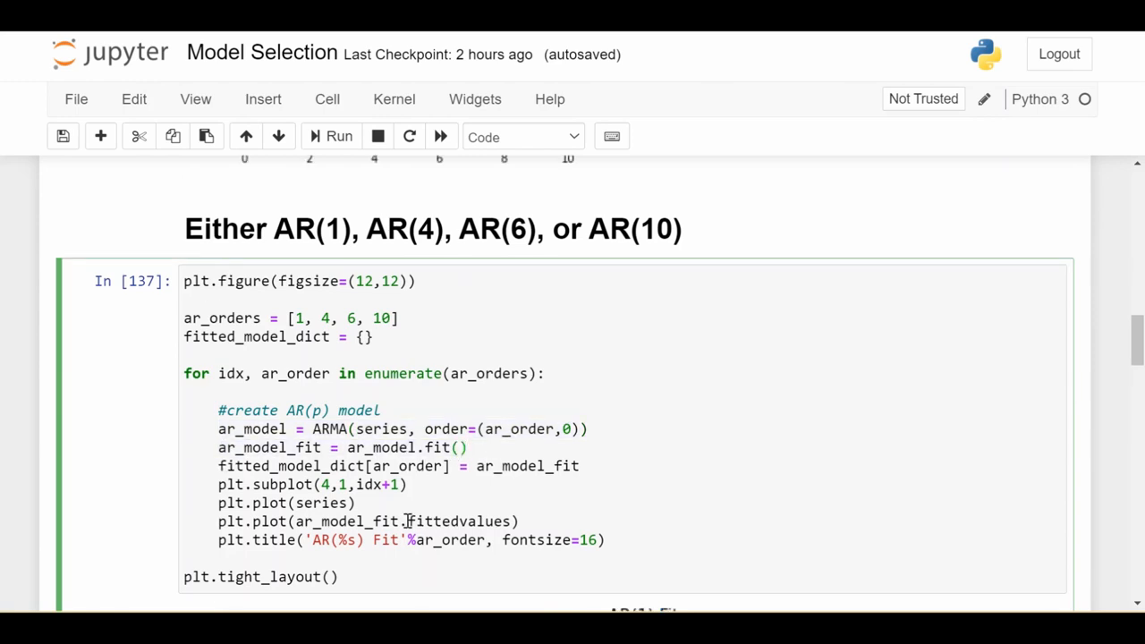
double_click(459, 522)
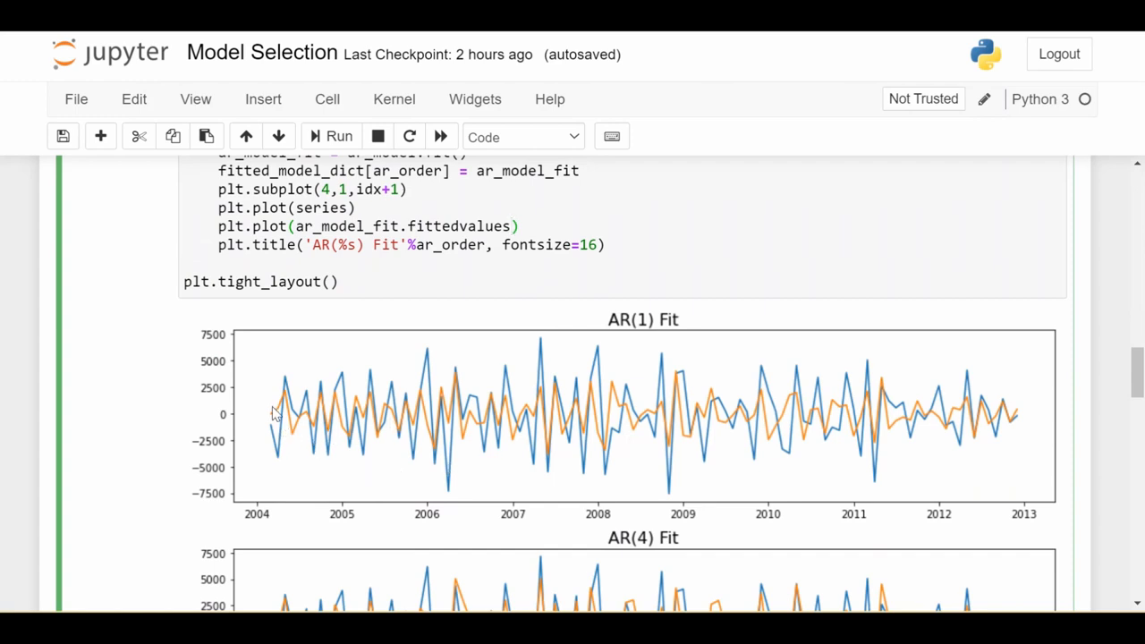
mouse_move(648, 379)
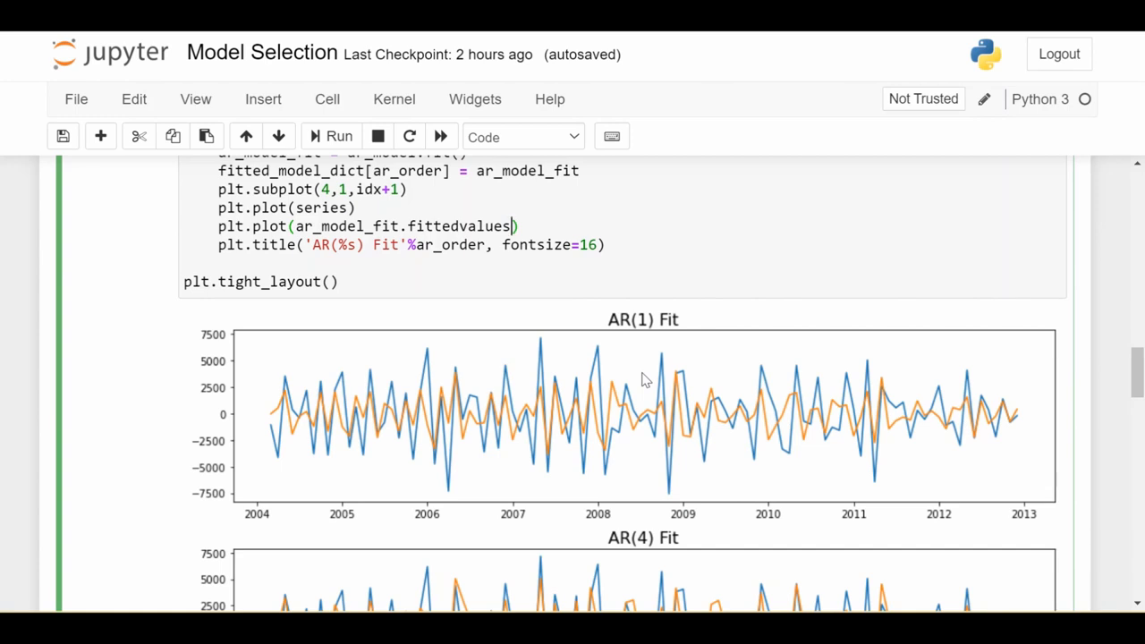
mouse_move(322, 420)
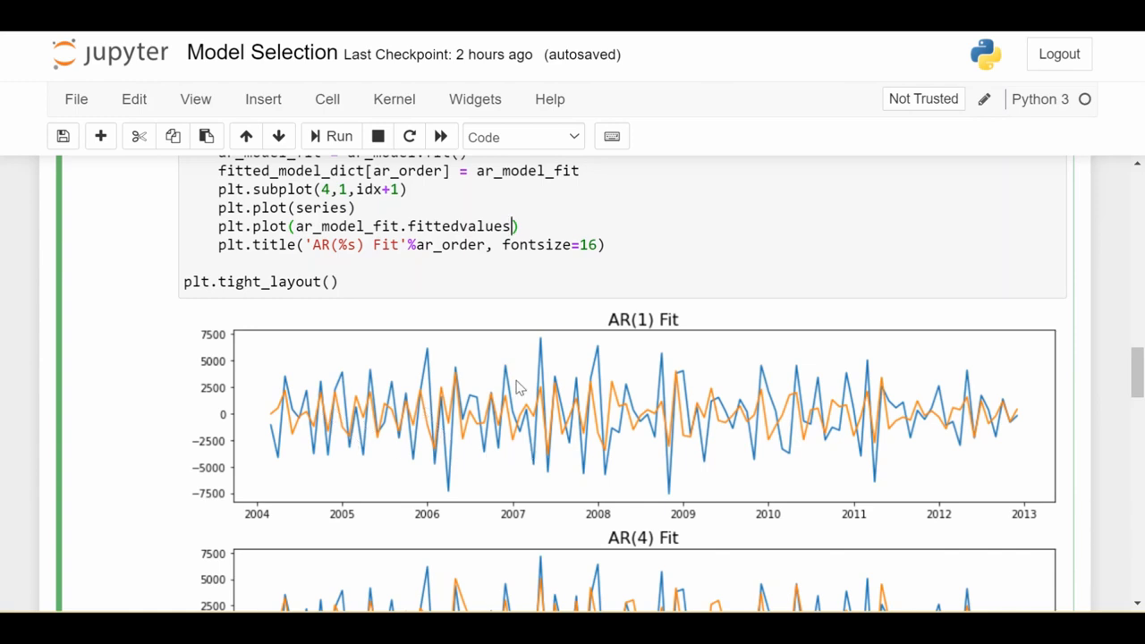
mouse_move(589, 427)
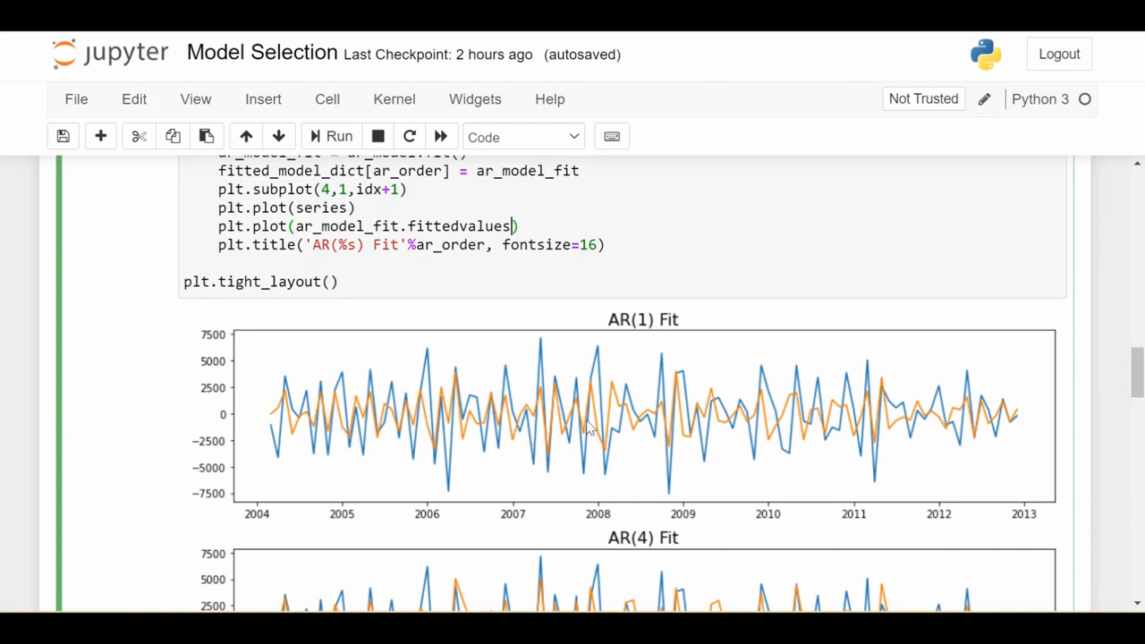
- Scroll further down through the AR model cells and outputs
scroll("down", 3)
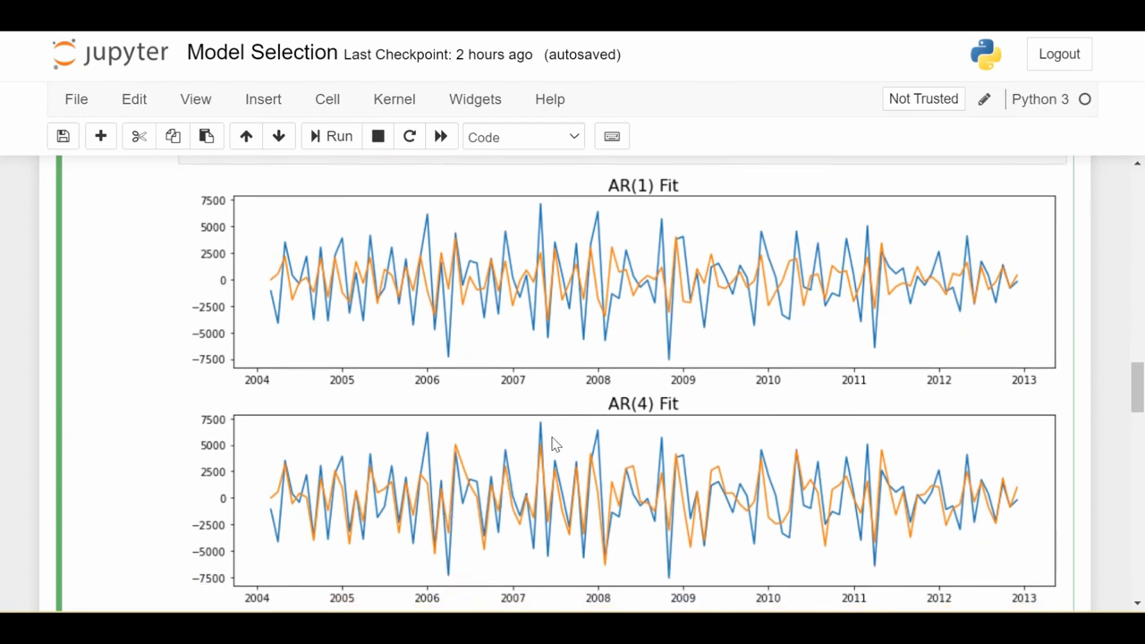
mouse_move(667, 379)
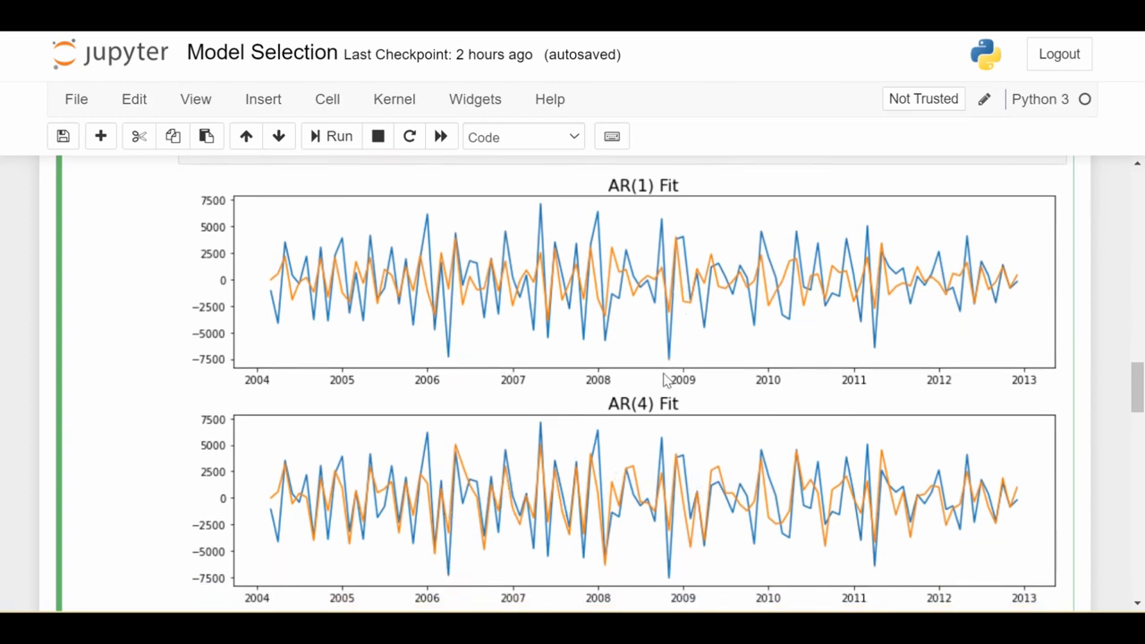
scroll("down", 3)
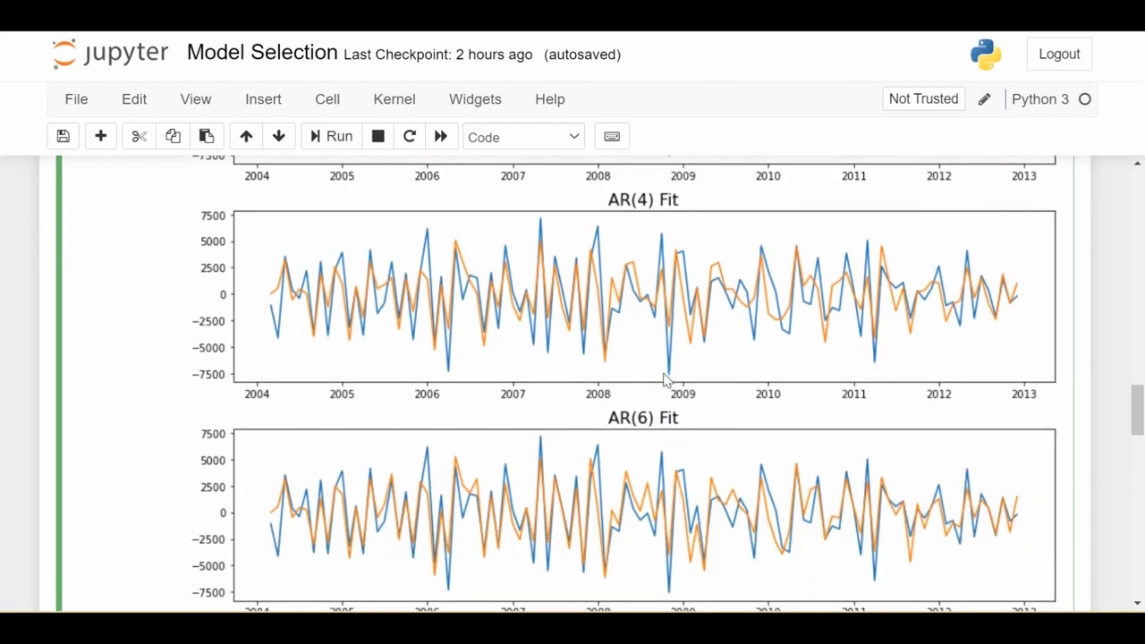
mouse_move(554, 478)
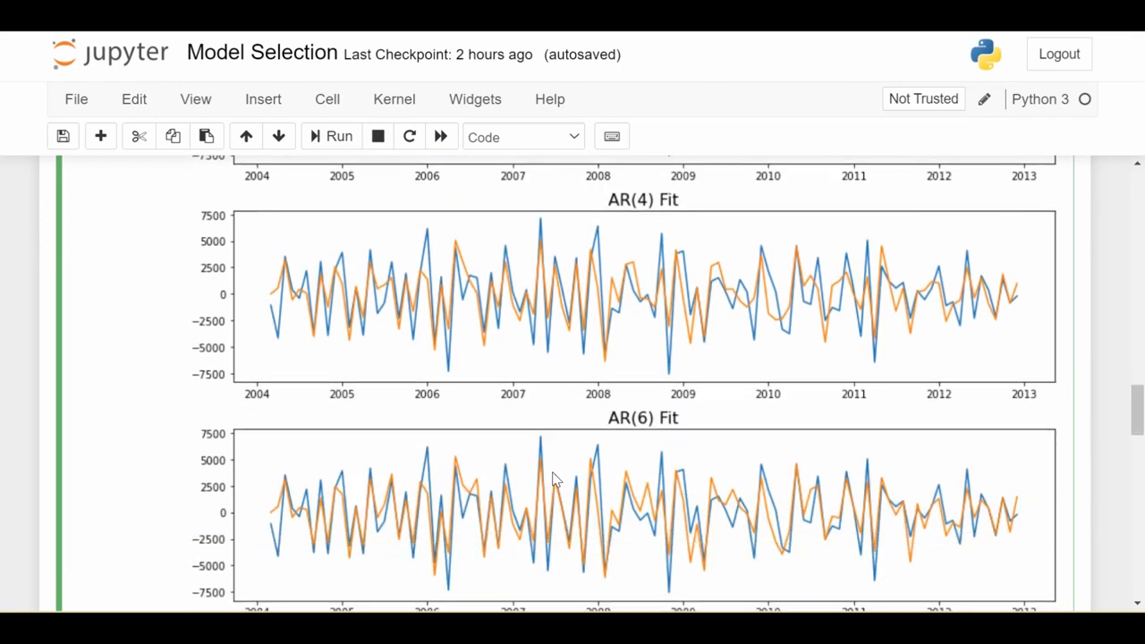
mouse_move(452, 253)
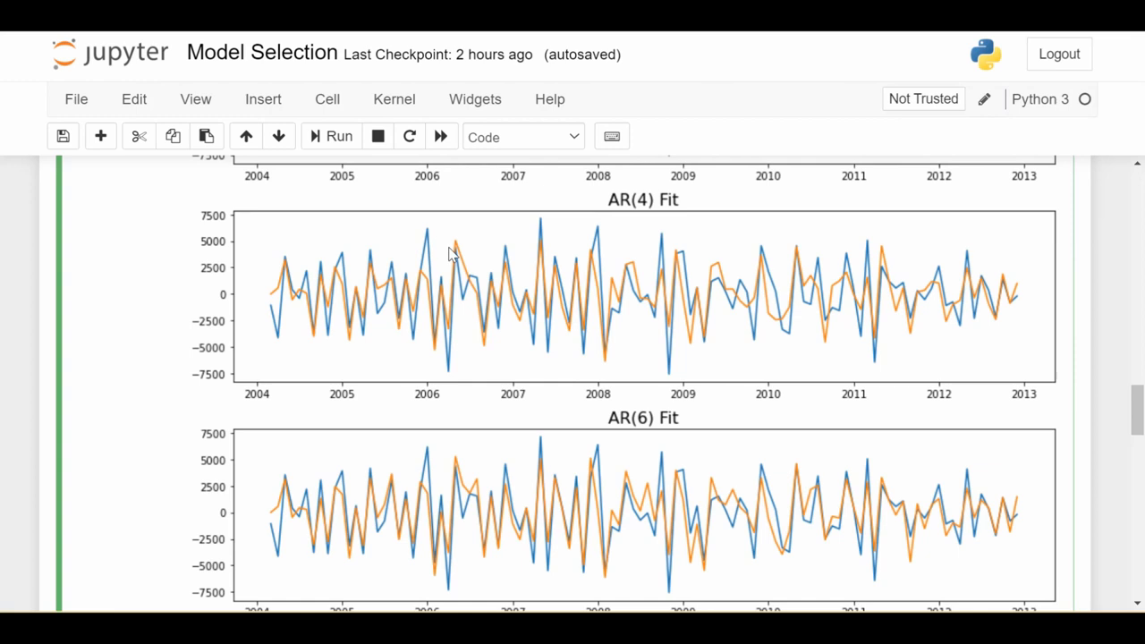
mouse_move(464, 438)
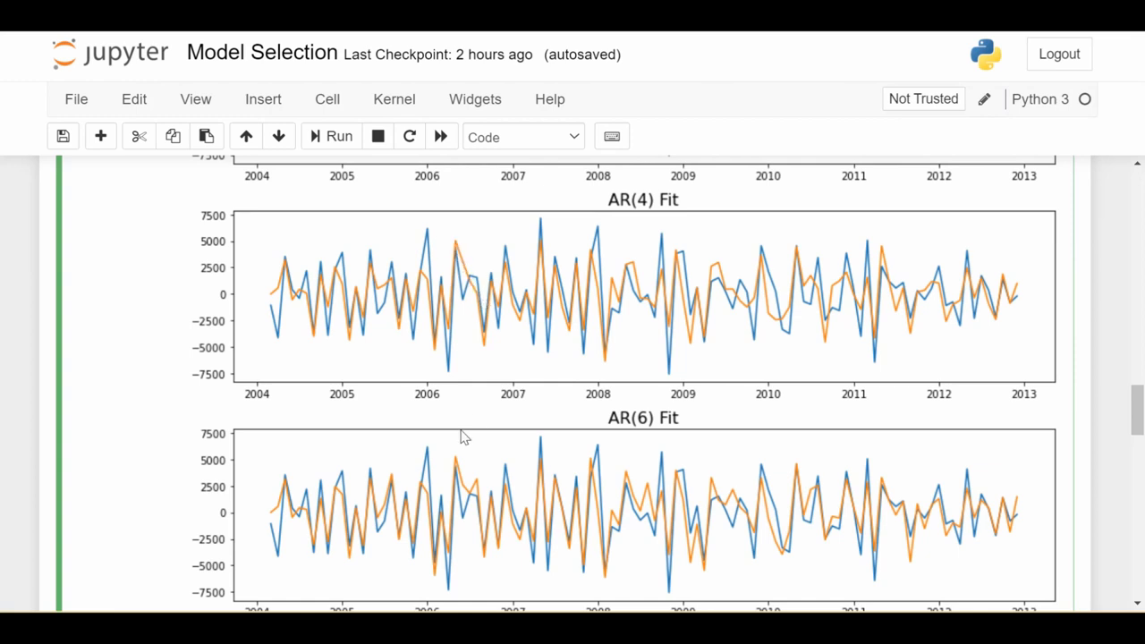
mouse_move(472, 488)
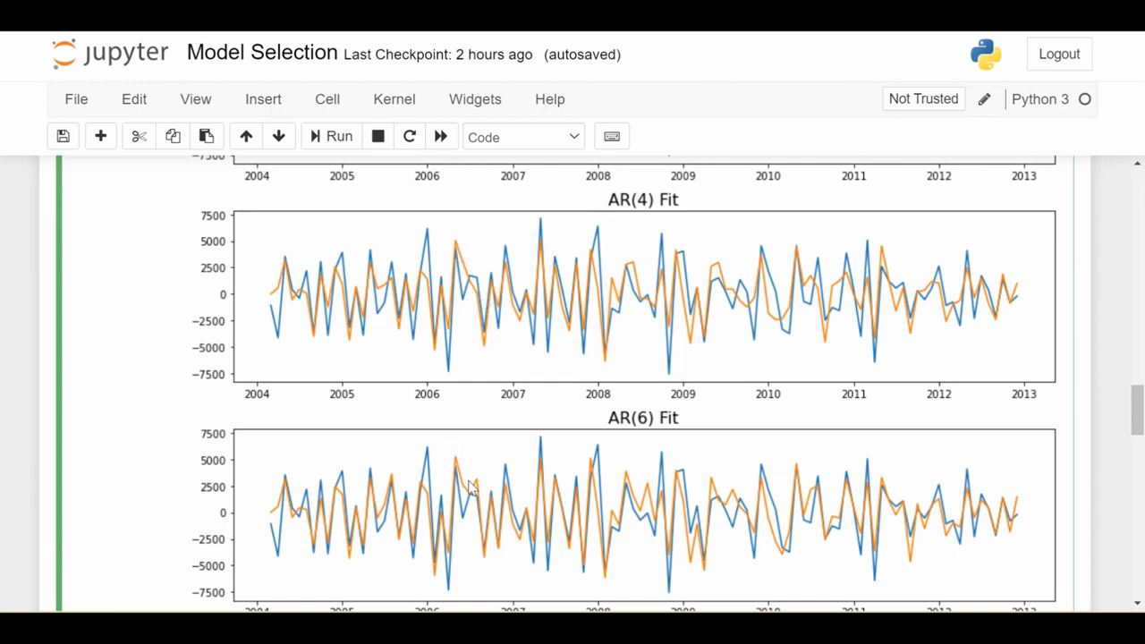
mouse_move(749, 499)
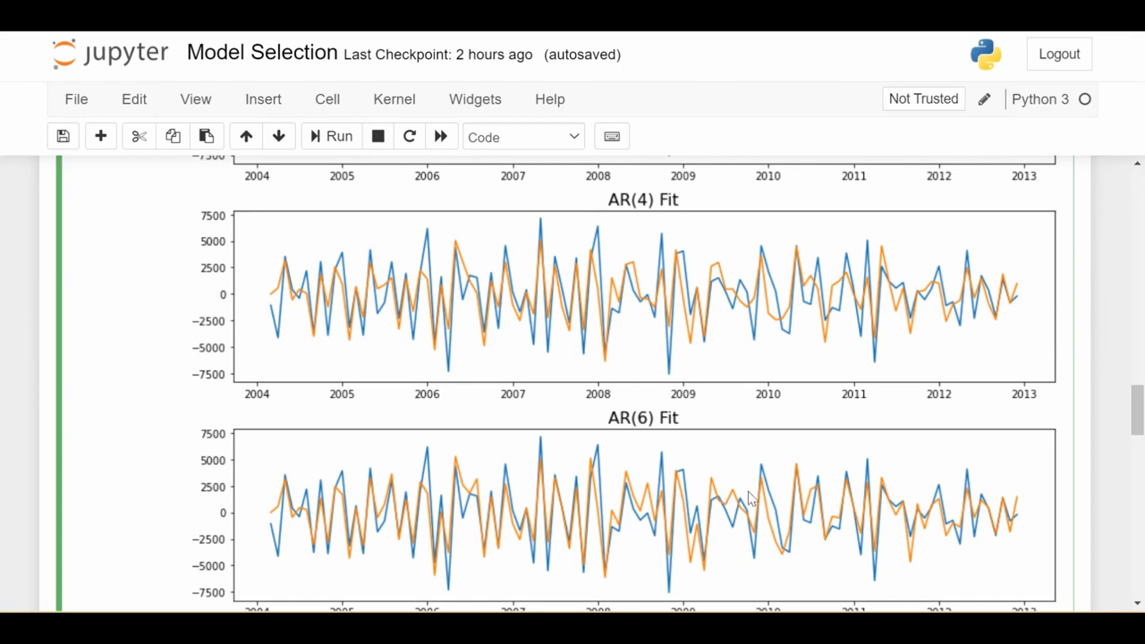
mouse_move(866, 496)
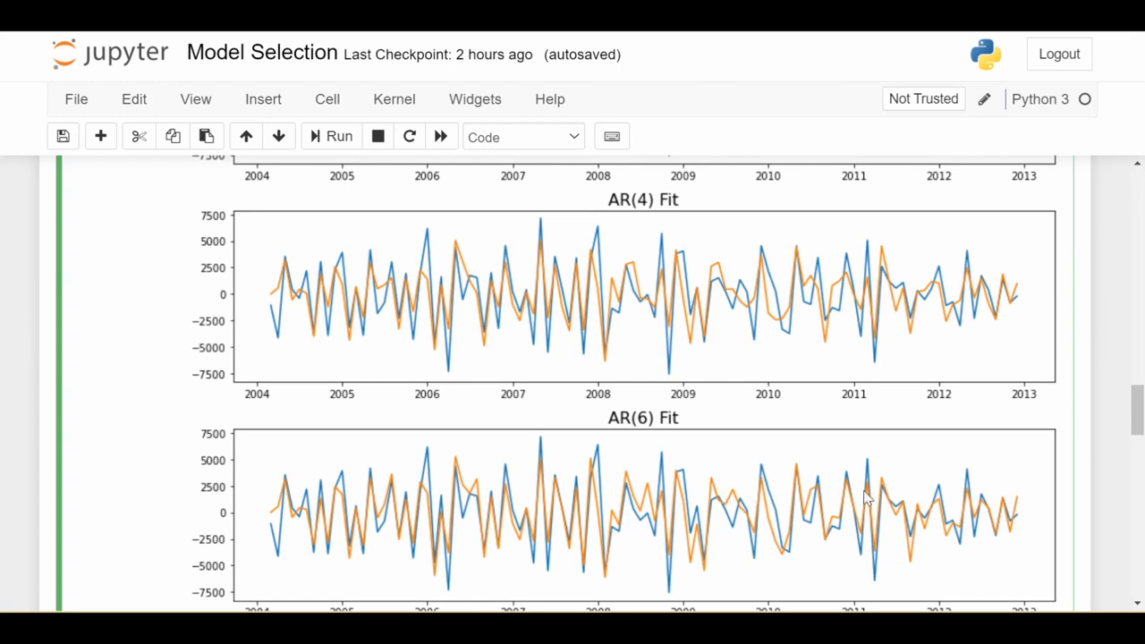
scroll("down", 3)
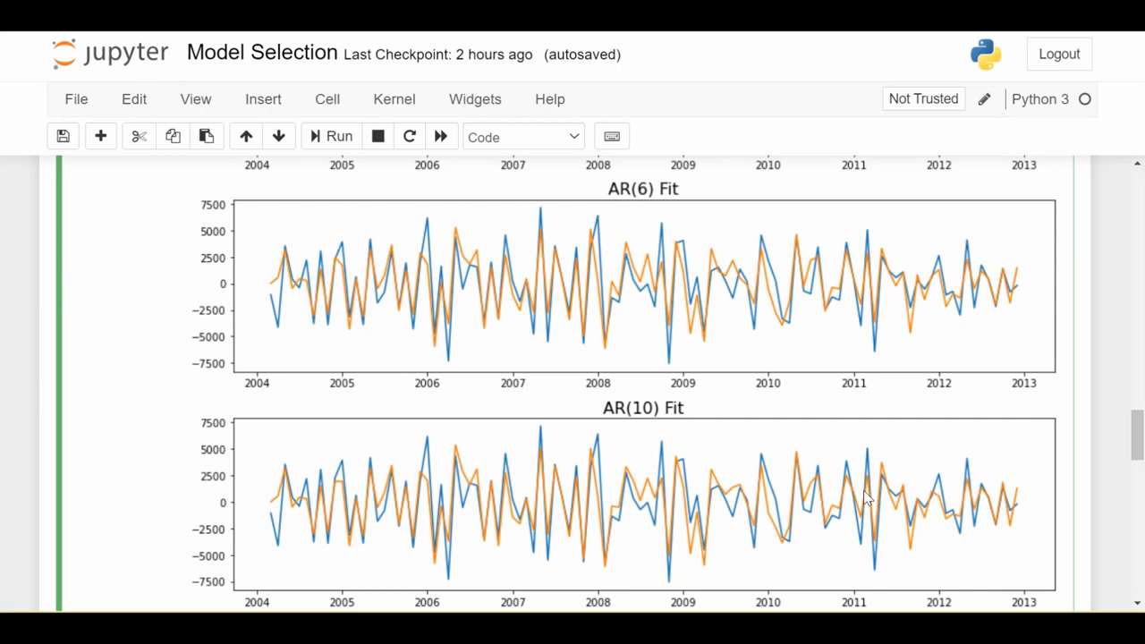
mouse_move(687, 251)
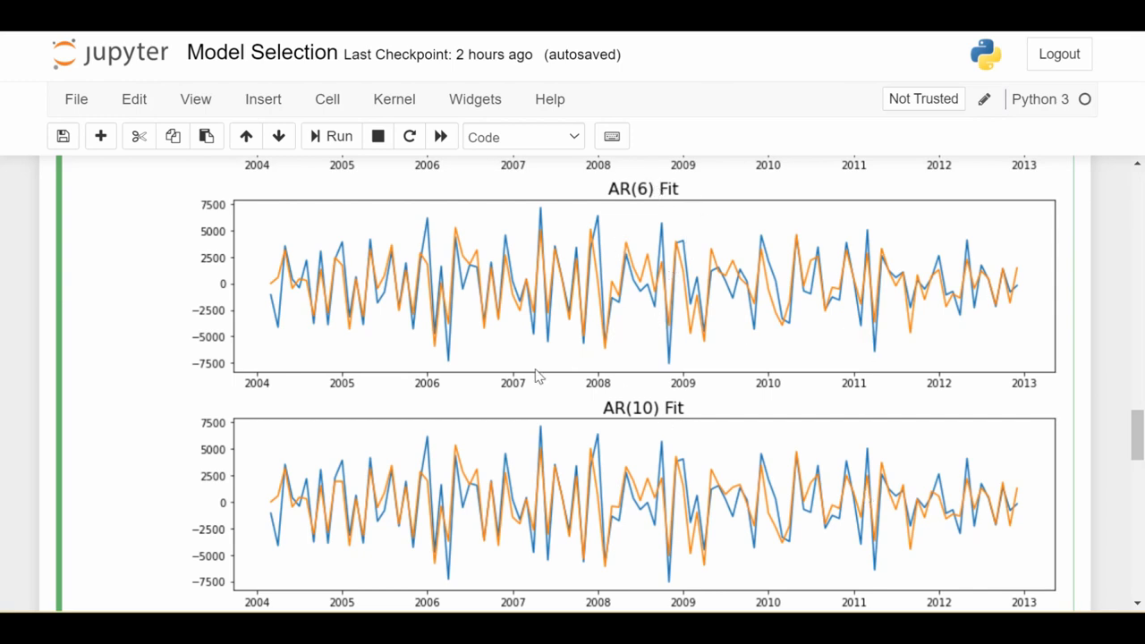
mouse_move(698, 461)
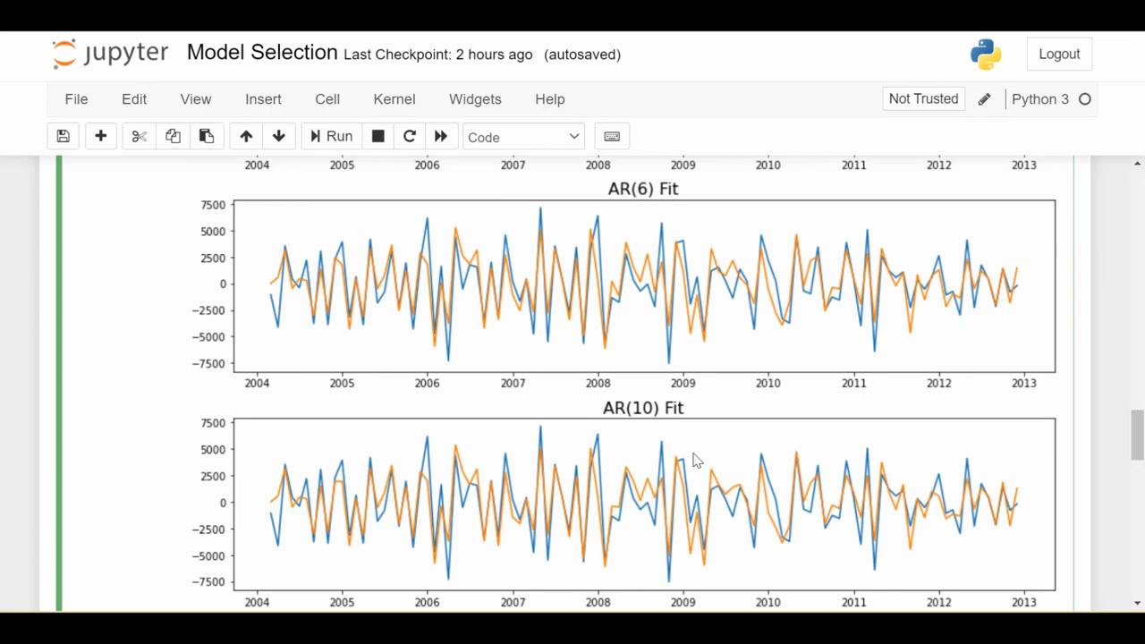
scroll("down", 3)
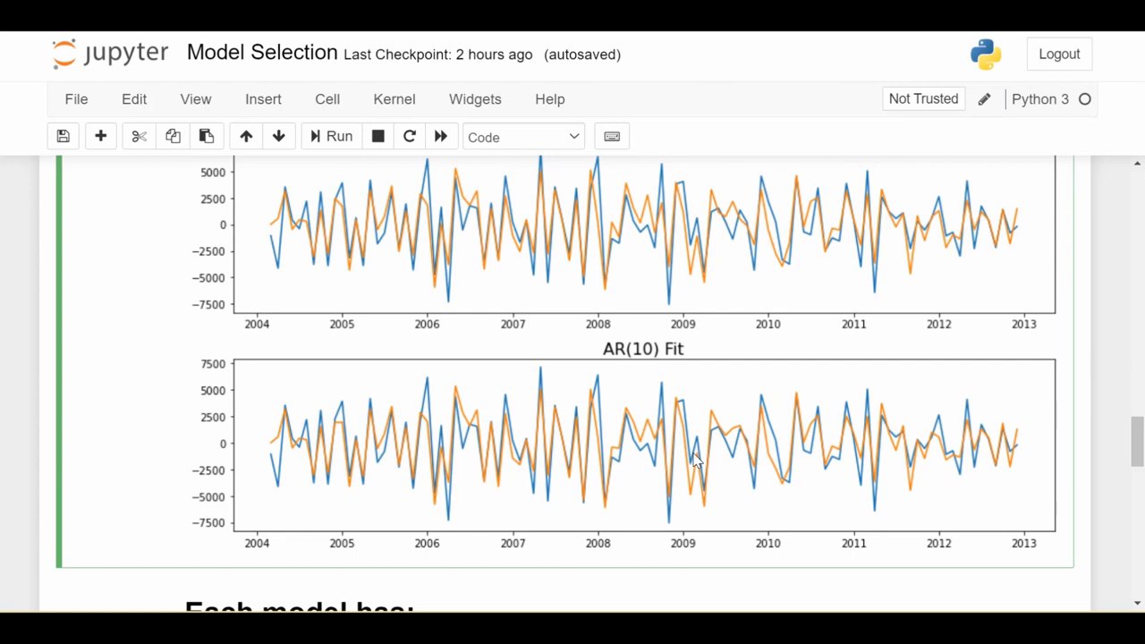
scroll("down", 3)
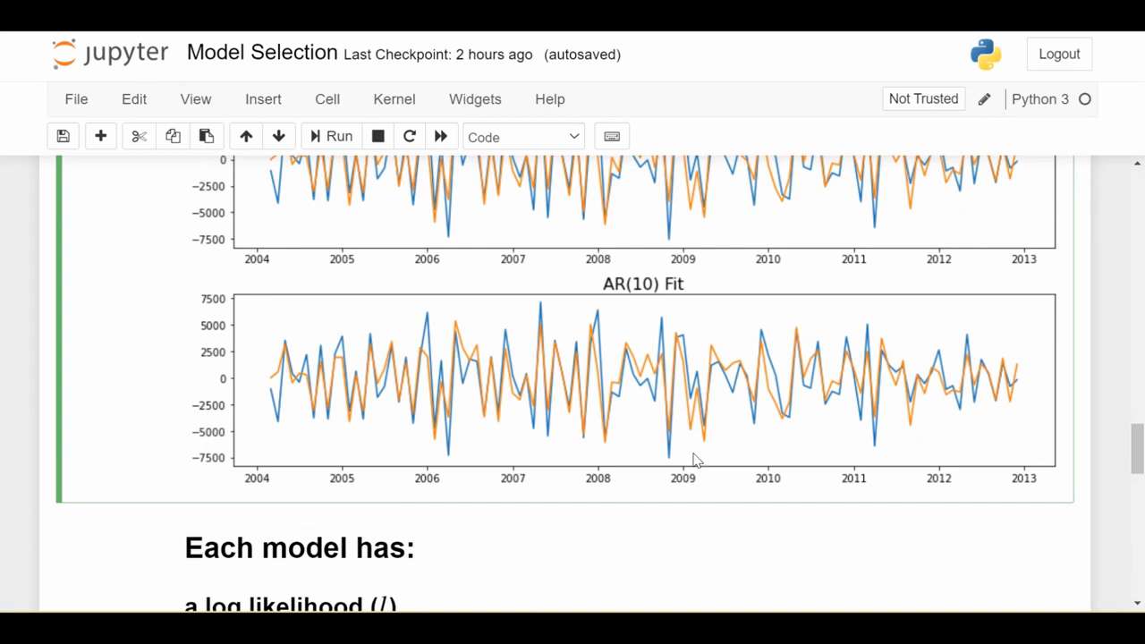
scroll("down", 3)
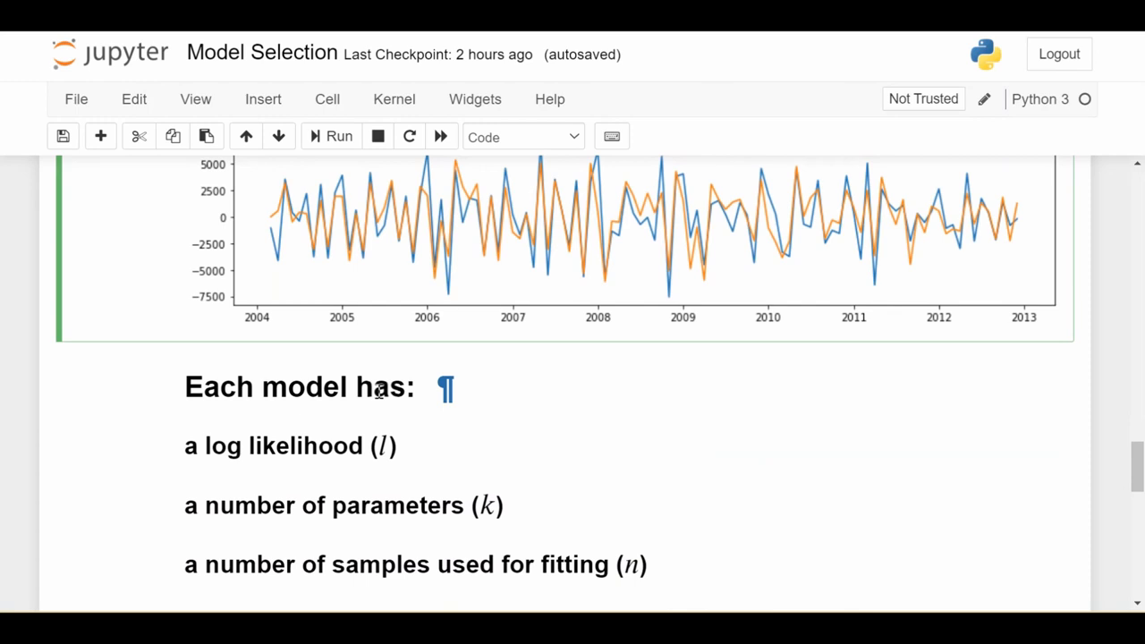
scroll("down", 3)
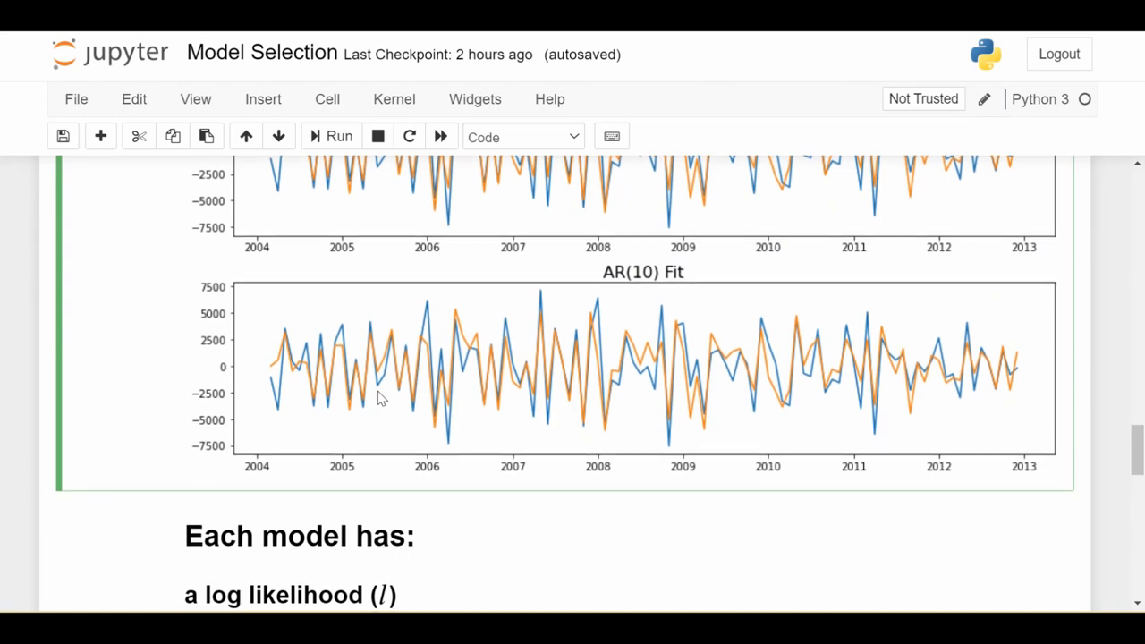
scroll("down", 3)
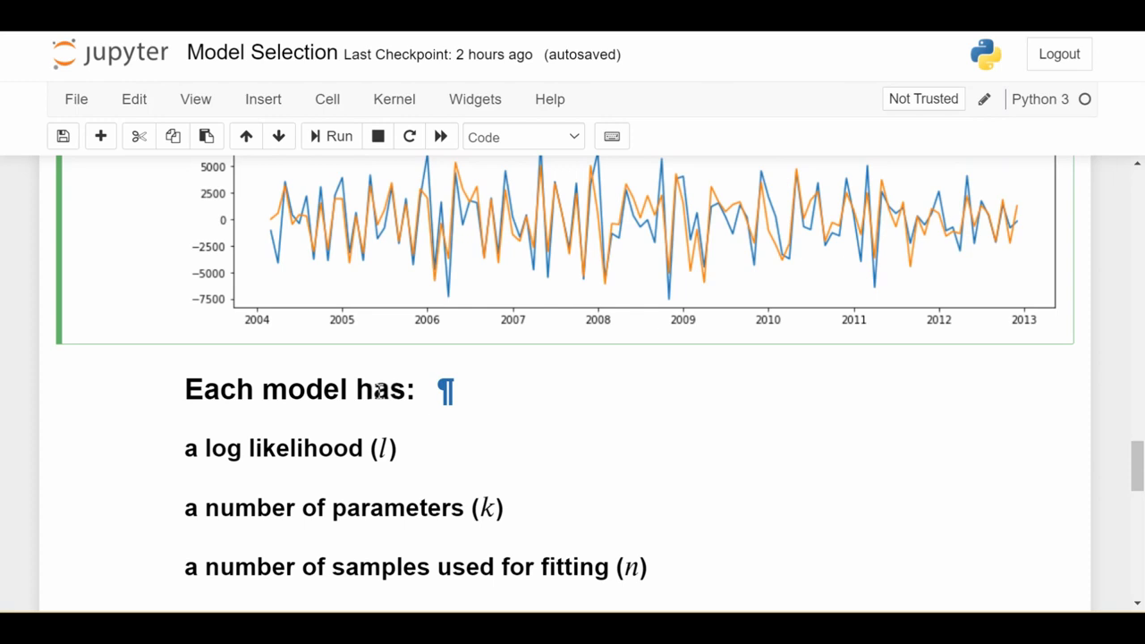
mouse_move(237, 504)
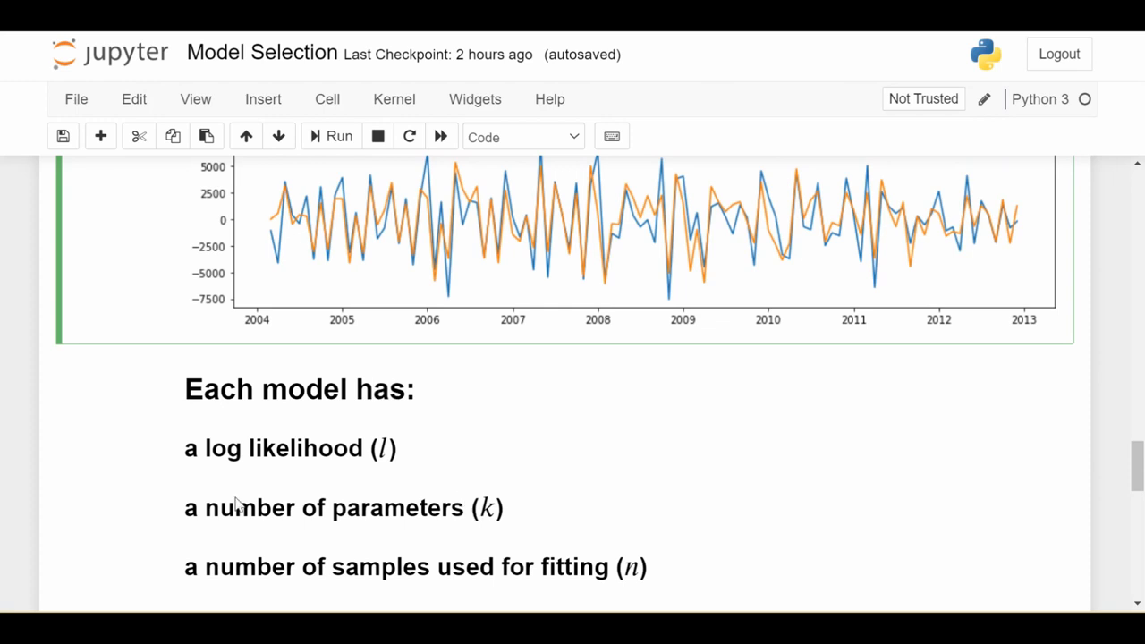
- Reach the BIC formula markdown cell and open its LaTeX for editing
scroll("down", 3)
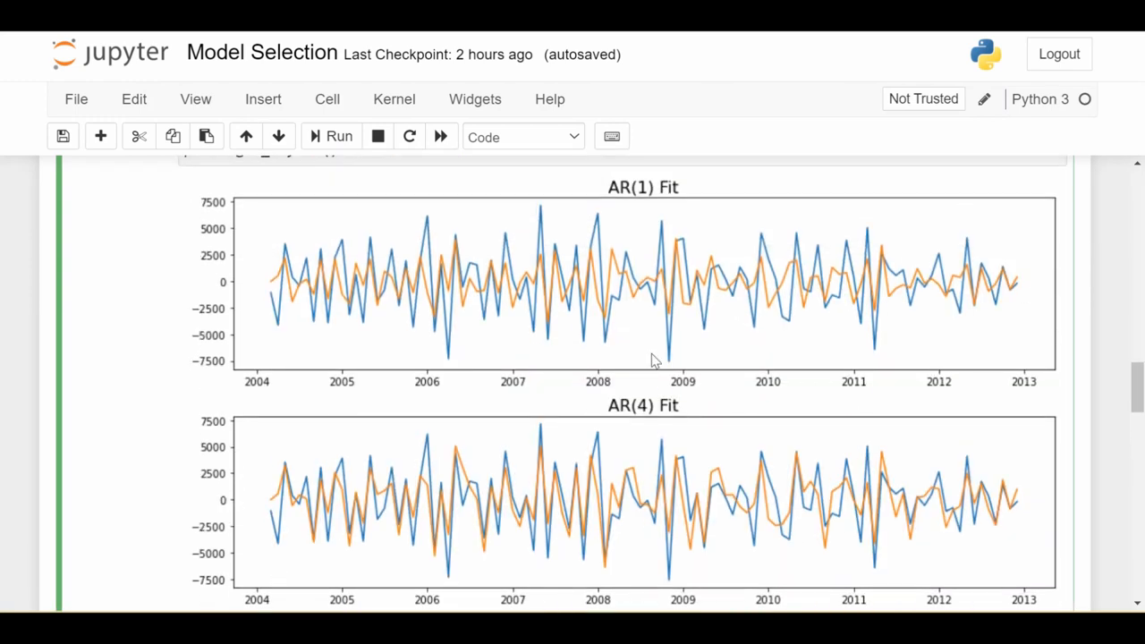
mouse_move(537, 398)
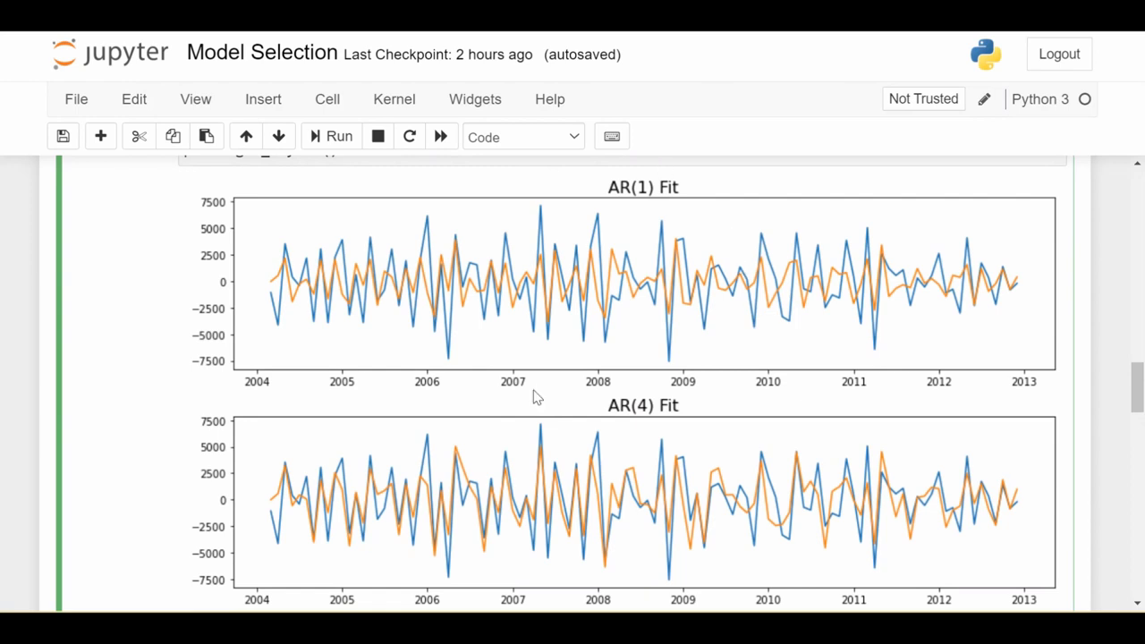
scroll("down", 3)
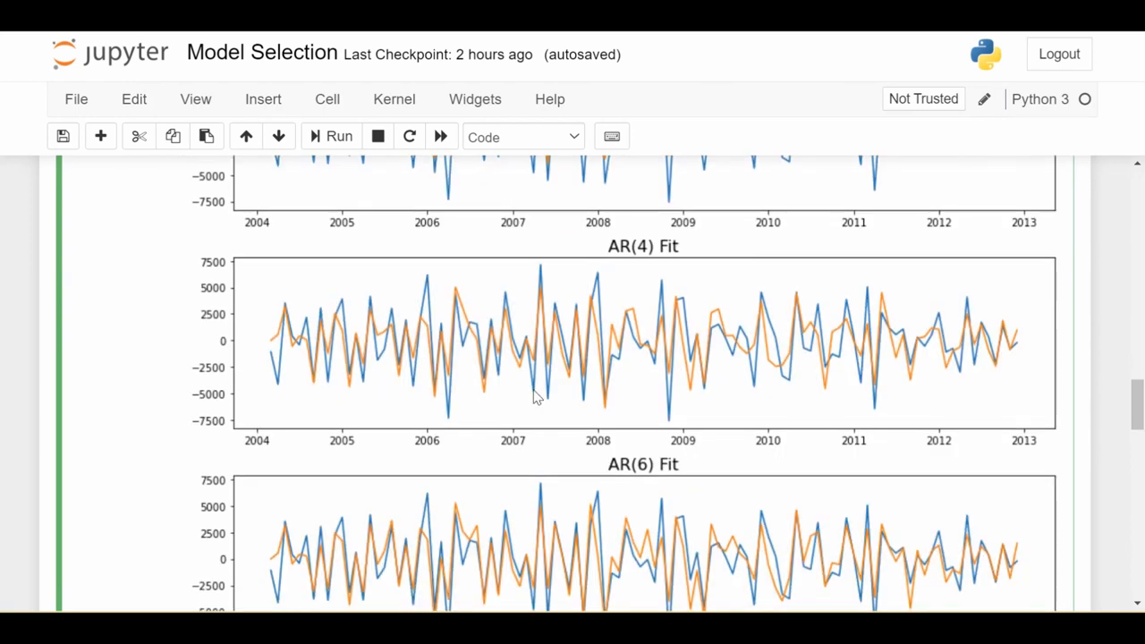
scroll("up", 3)
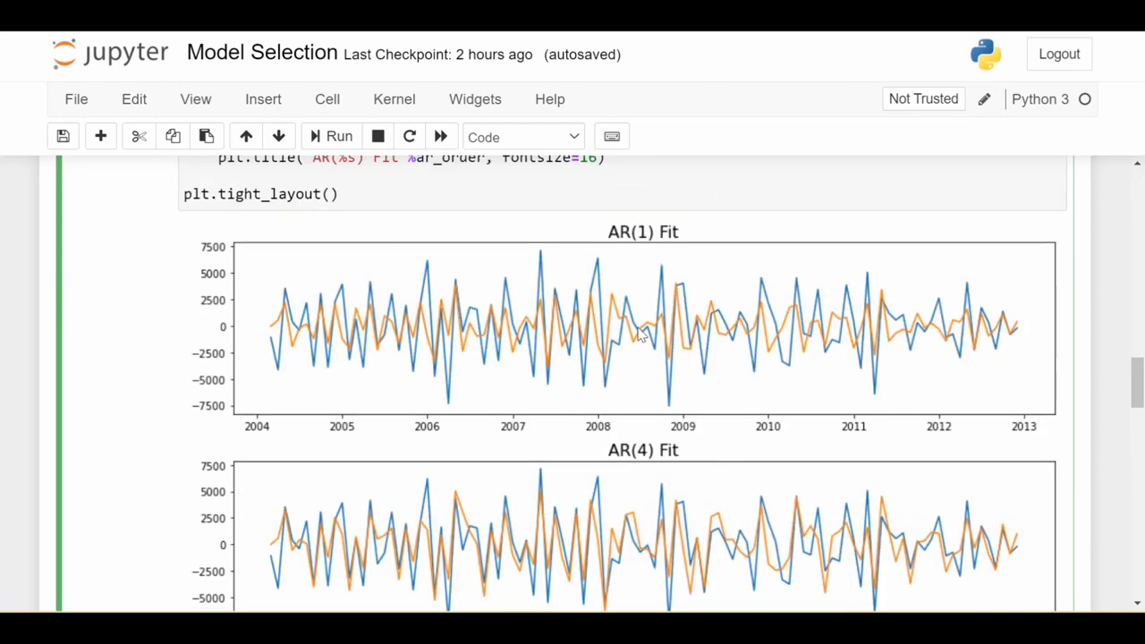
mouse_move(742, 286)
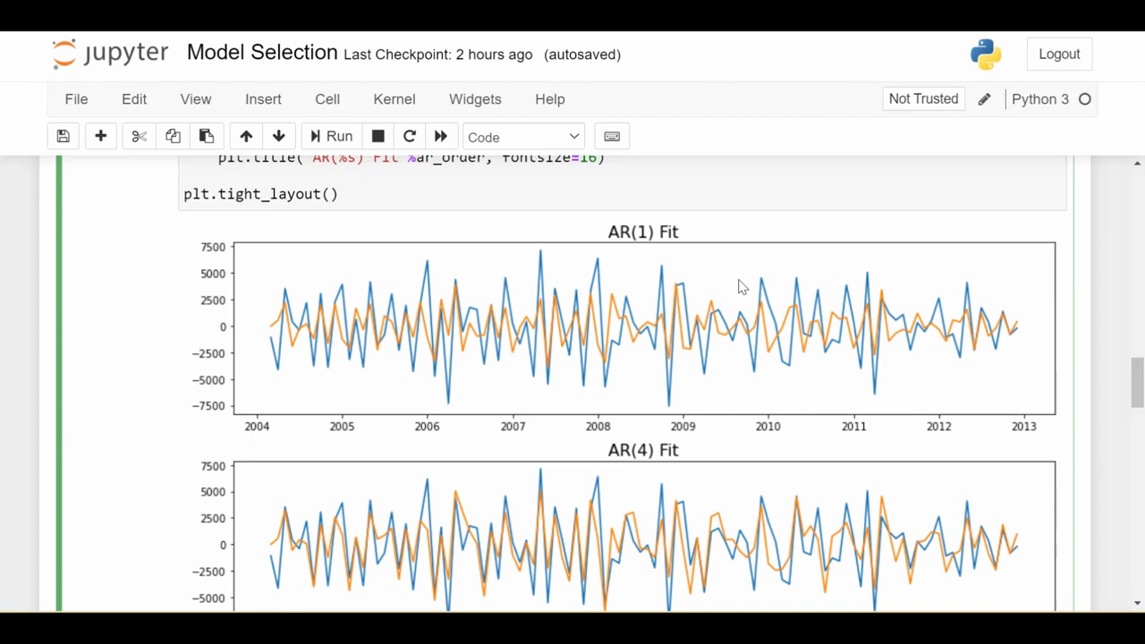
scroll("down", 3)
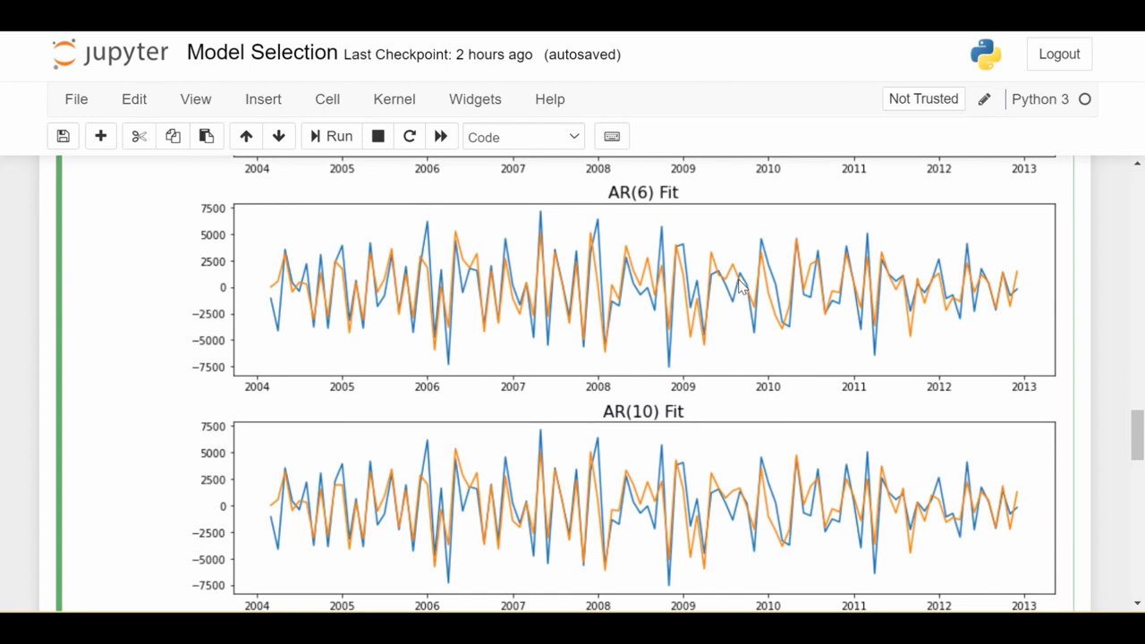
scroll("down", 3)
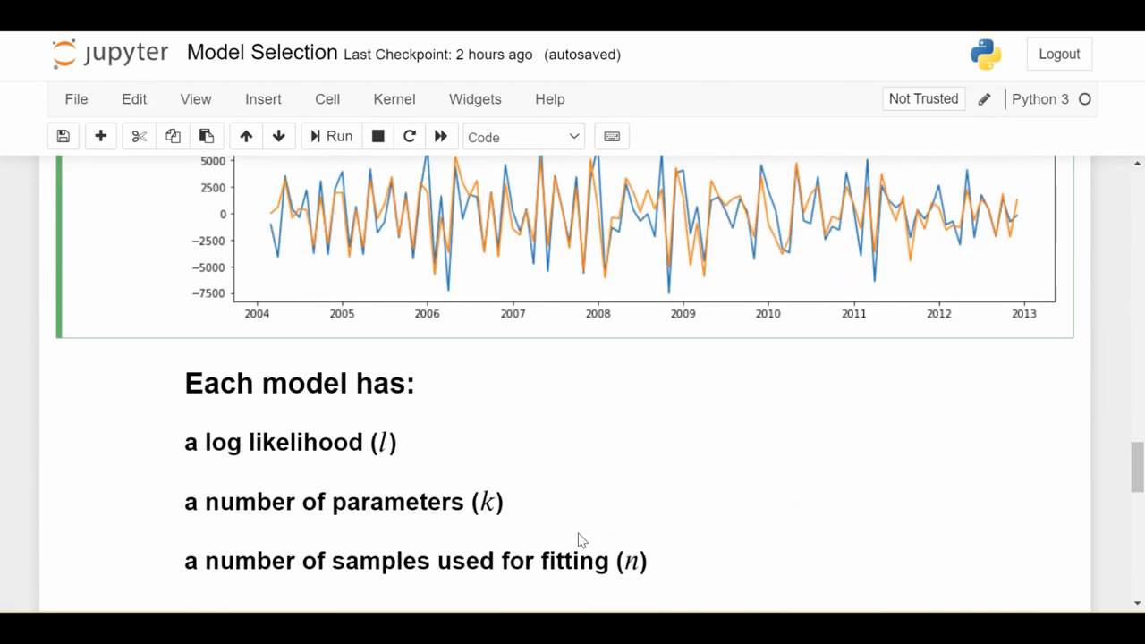
mouse_move(528, 595)
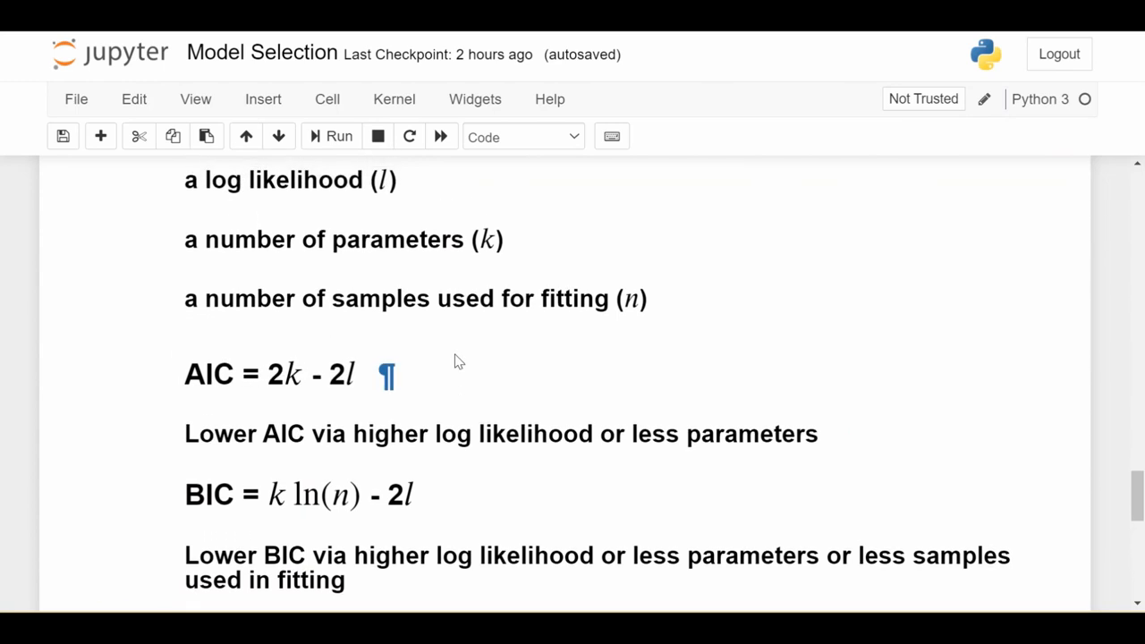
scroll("down", 3)
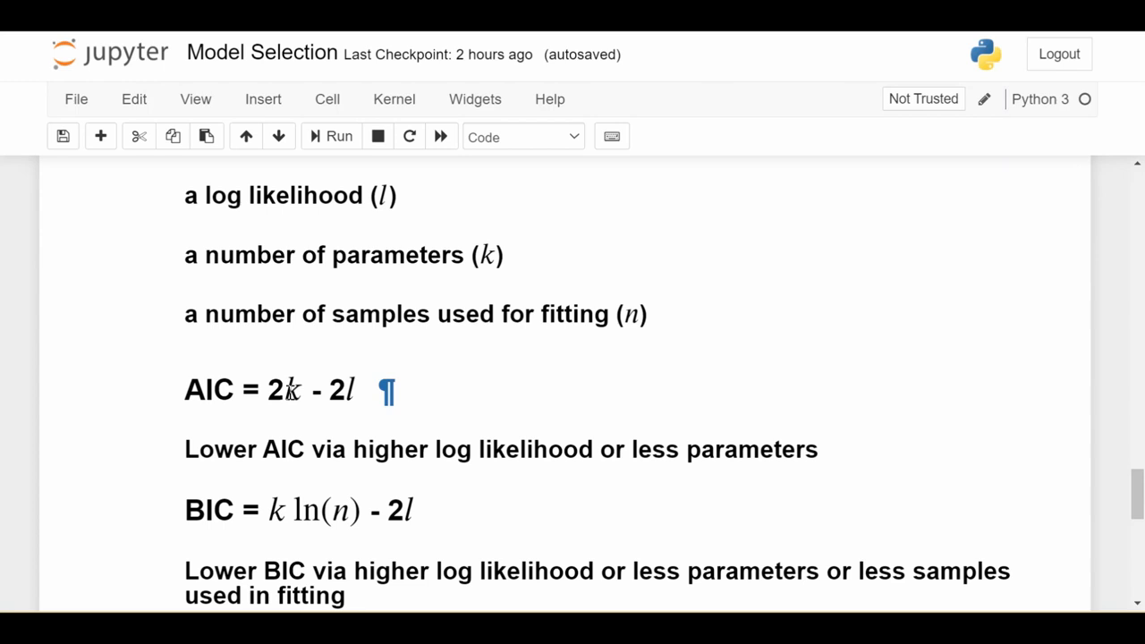
mouse_move(361, 281)
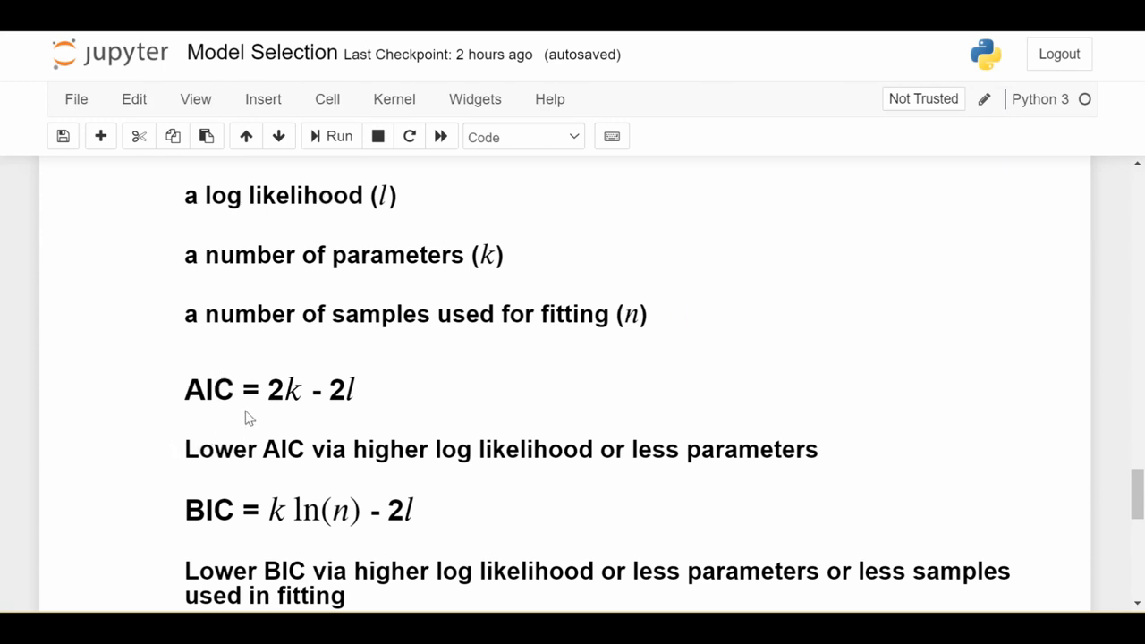
mouse_move(255, 366)
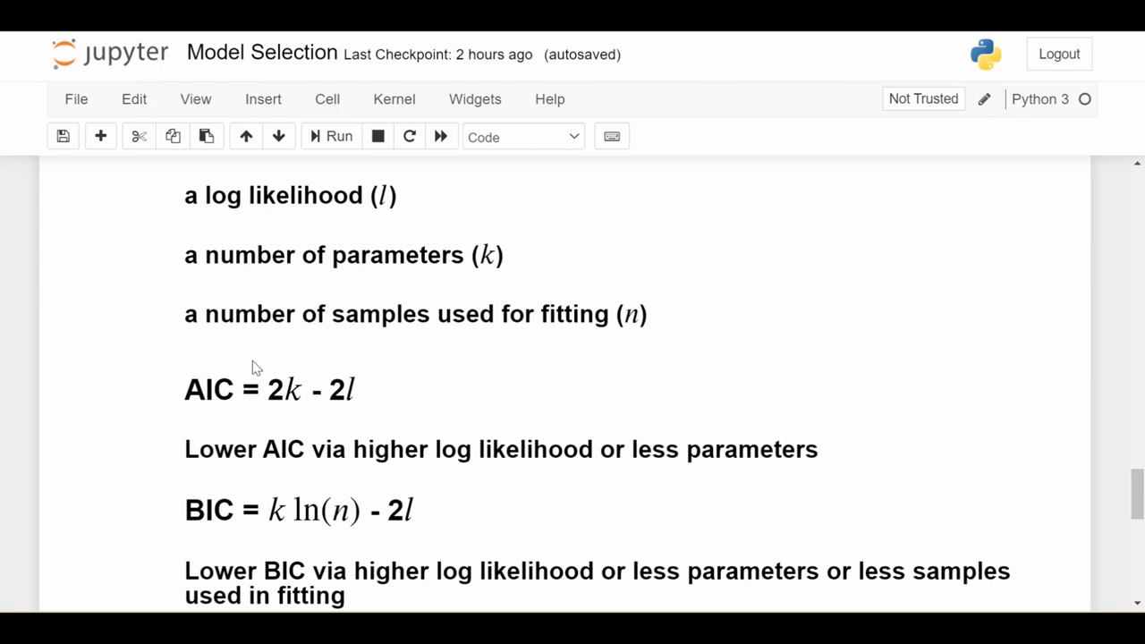
mouse_move(284, 382)
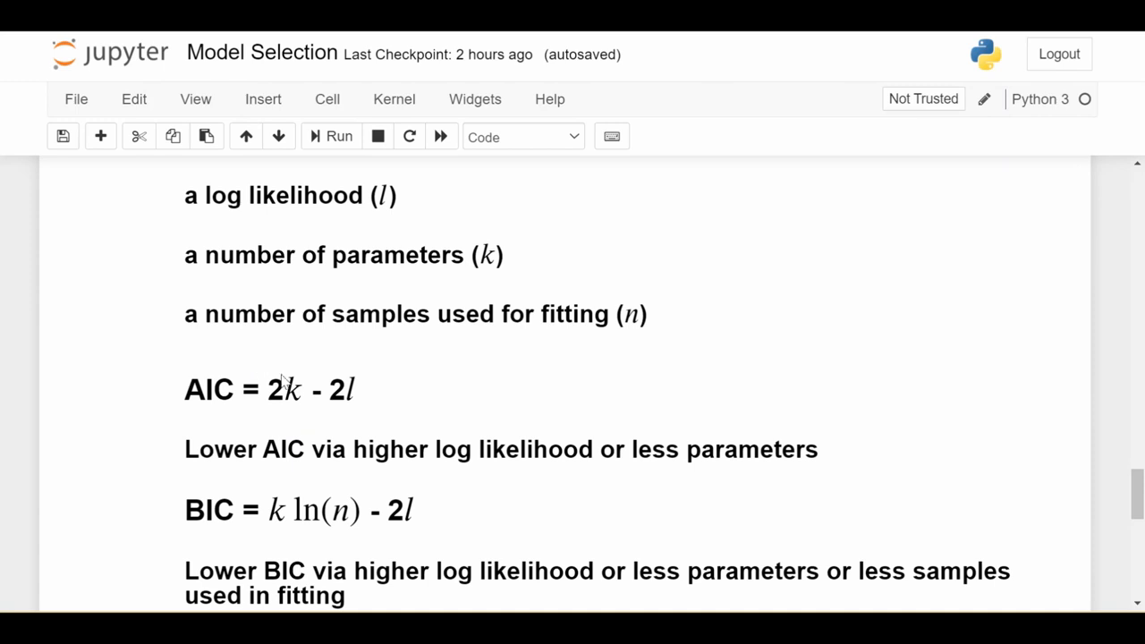
mouse_move(304, 373)
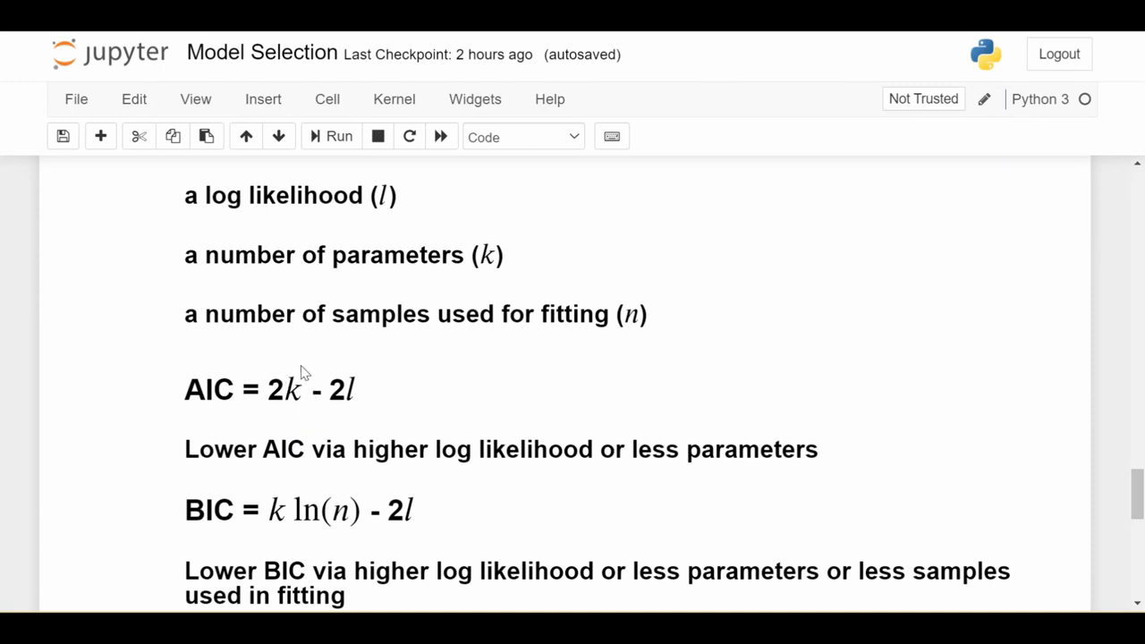
mouse_move(288, 421)
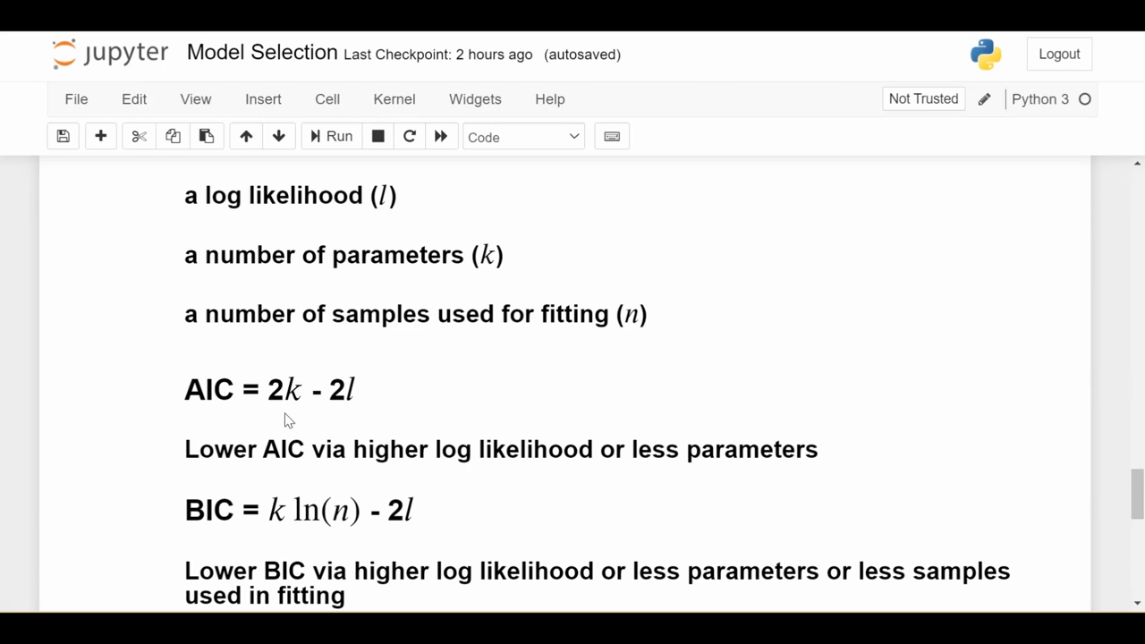
mouse_move(302, 420)
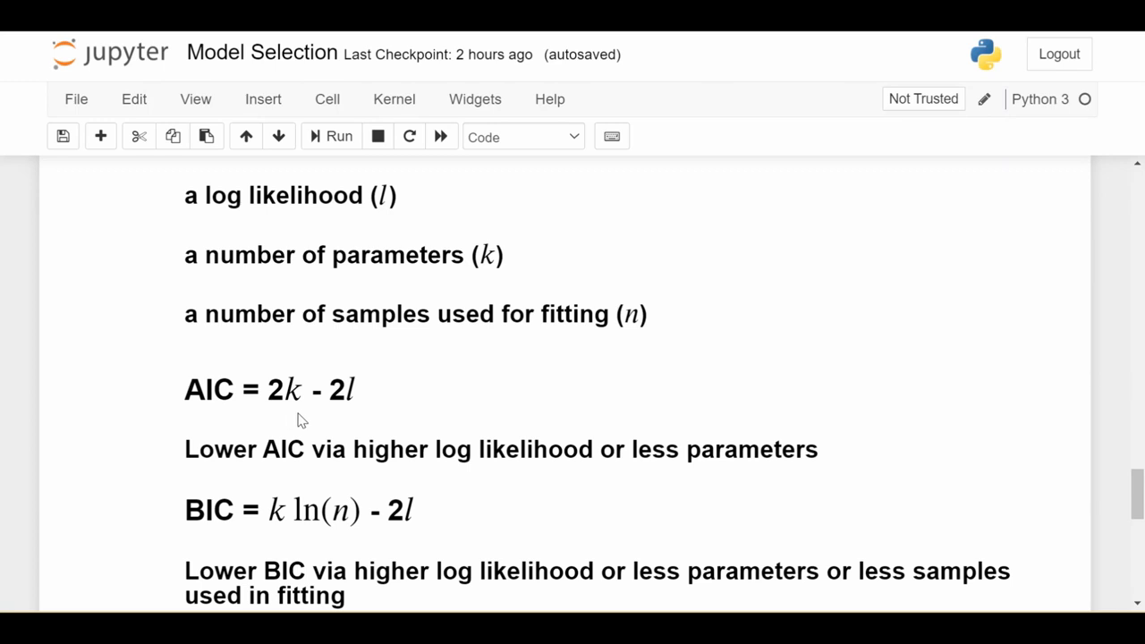
mouse_move(365, 374)
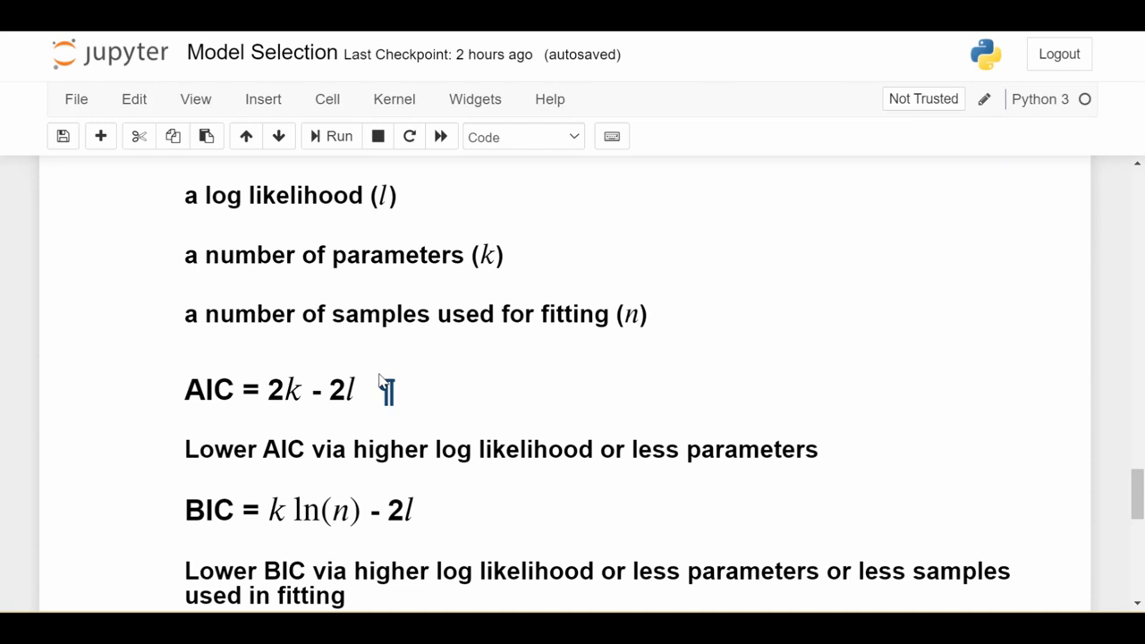
mouse_move(407, 397)
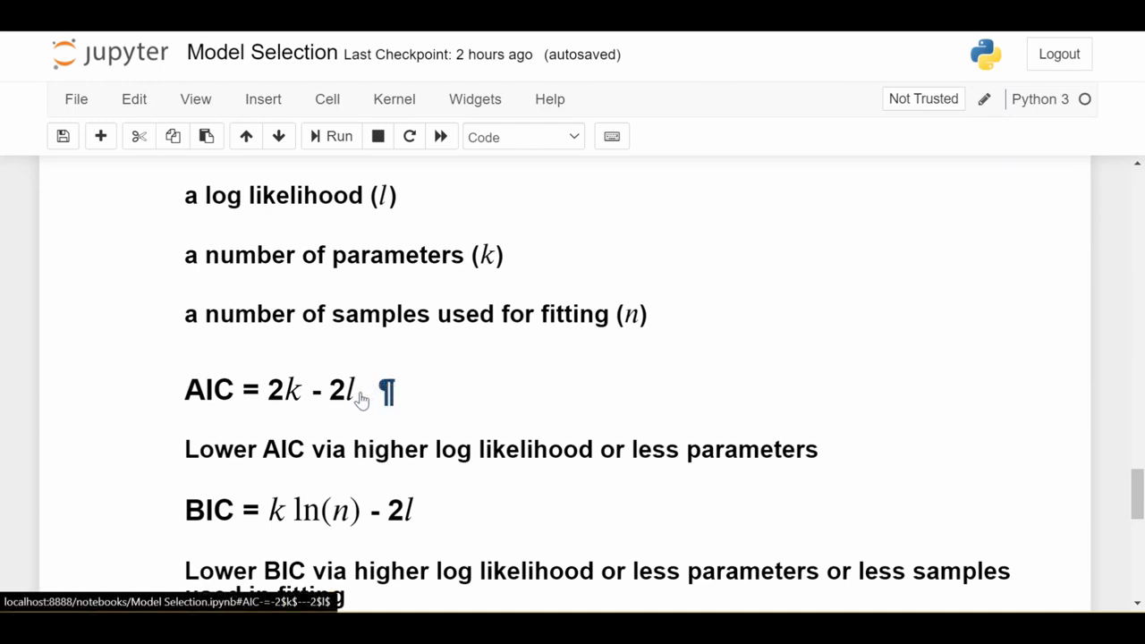
mouse_move(204, 181)
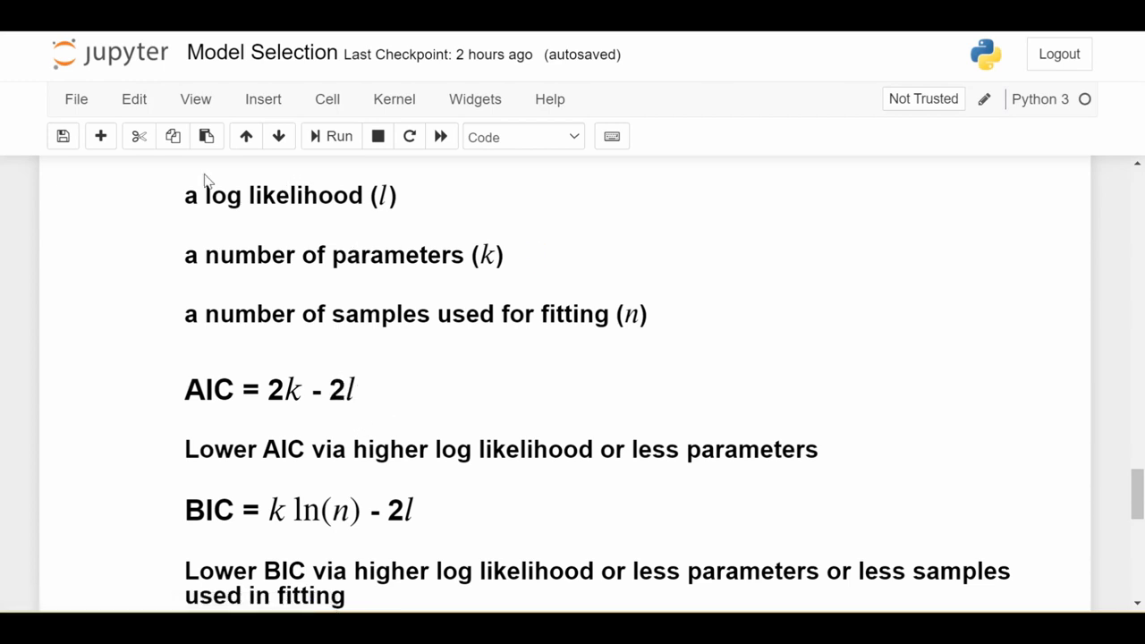
mouse_move(398, 176)
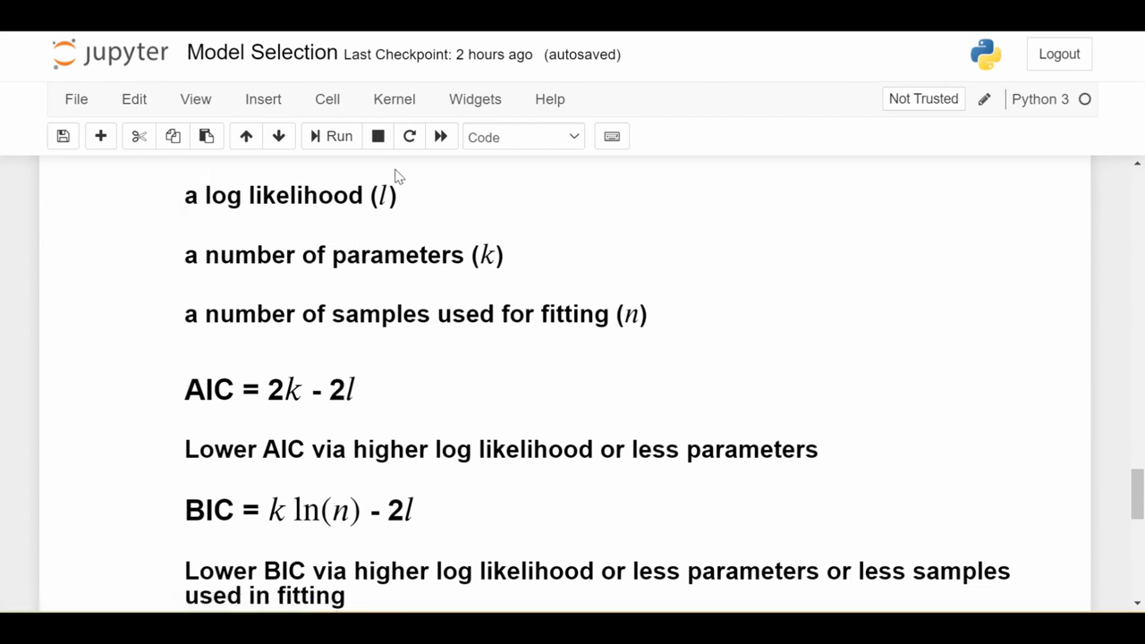
mouse_move(287, 374)
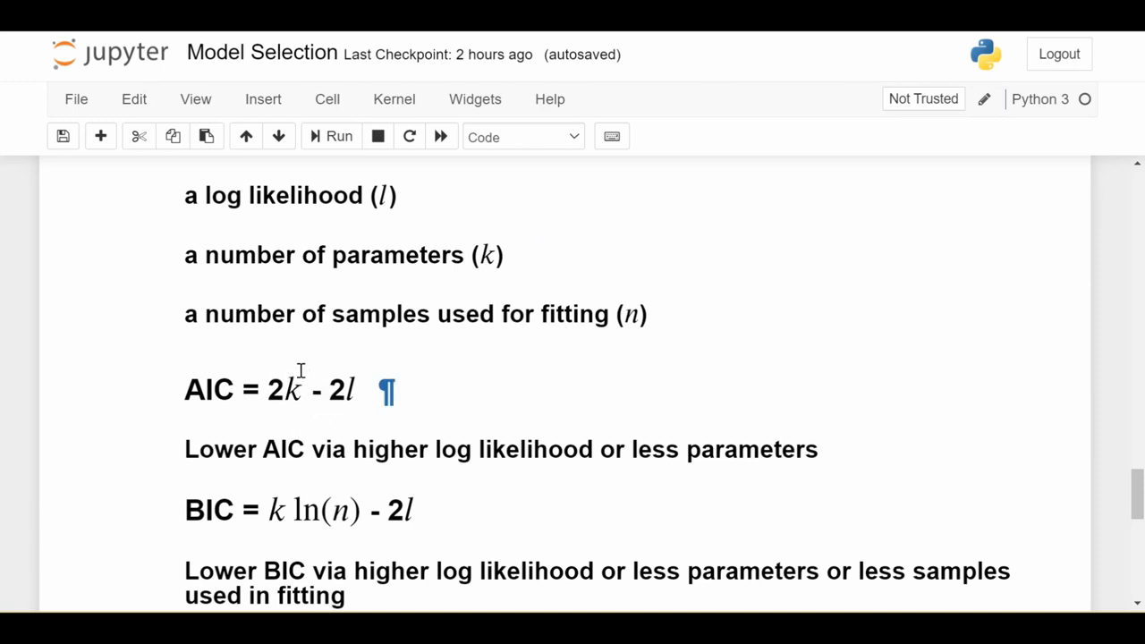
mouse_move(435, 355)
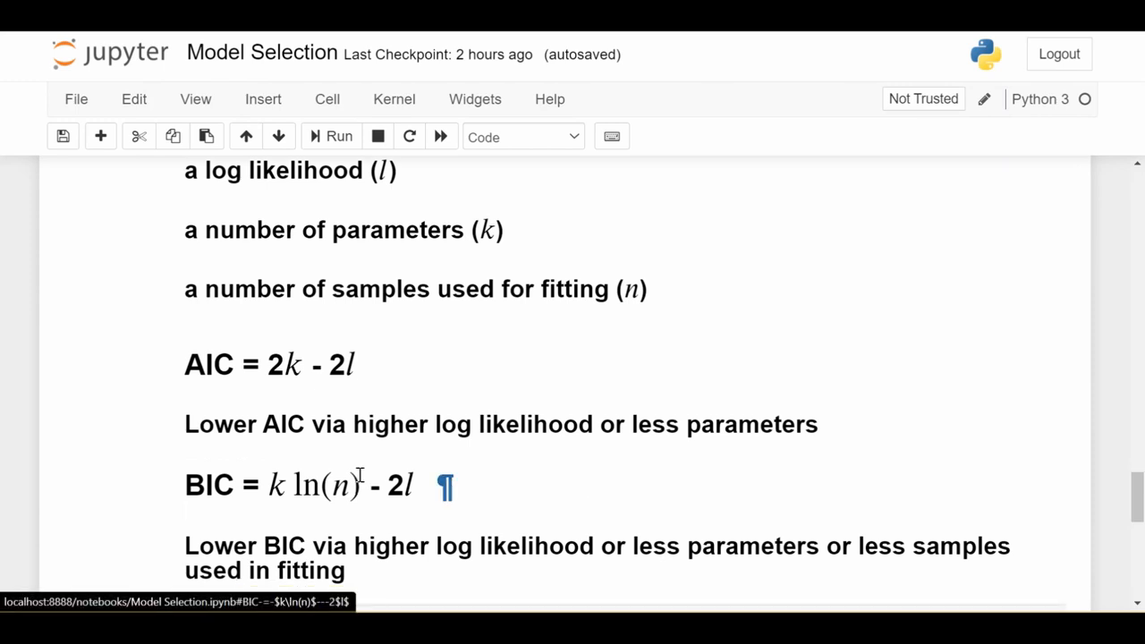
double_click(358, 420)
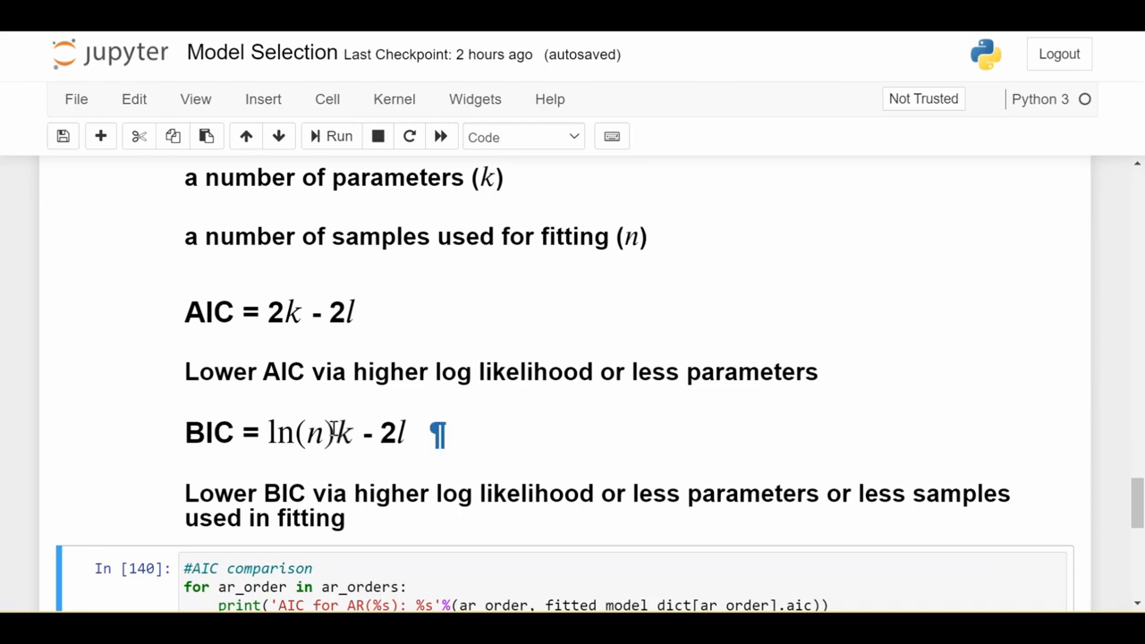
mouse_move(409, 434)
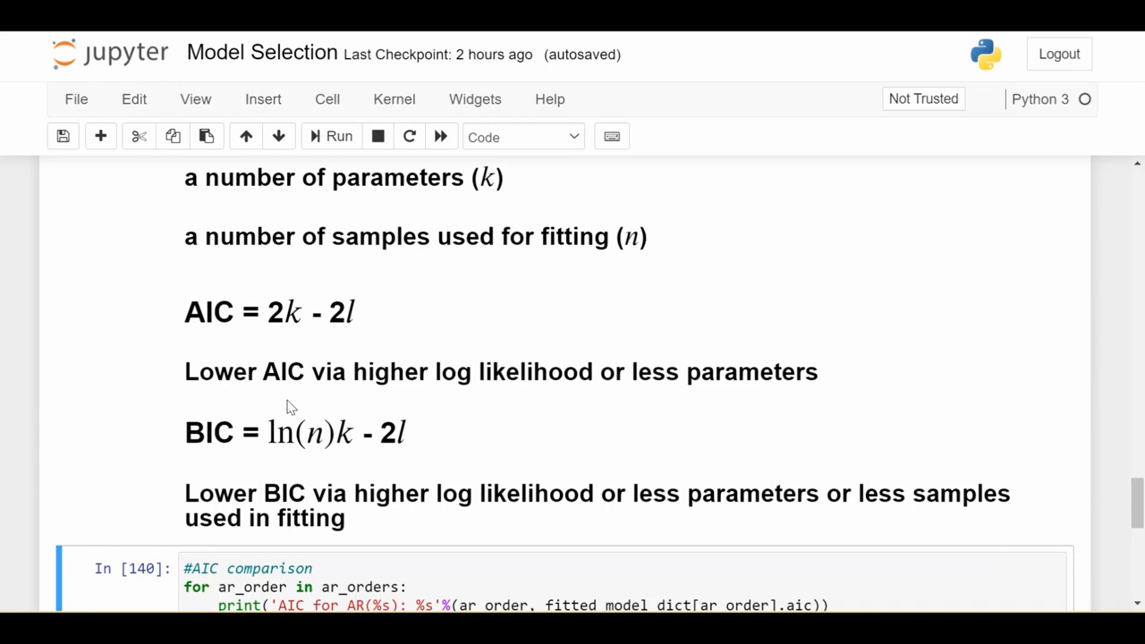
mouse_move(404, 475)
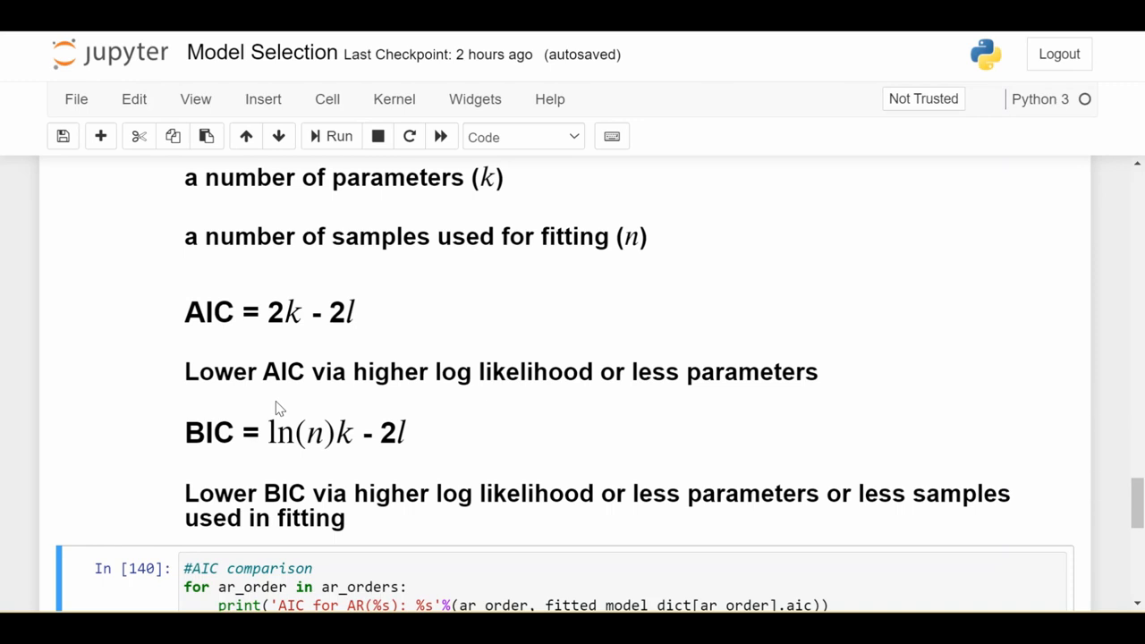
mouse_move(174, 313)
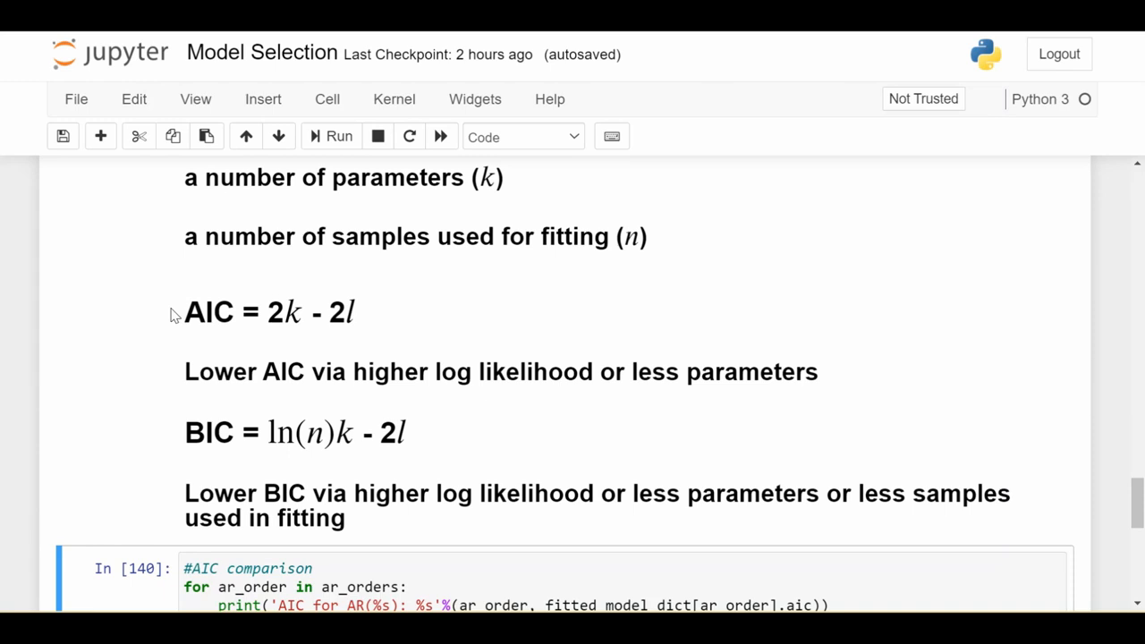
scroll("down", 3)
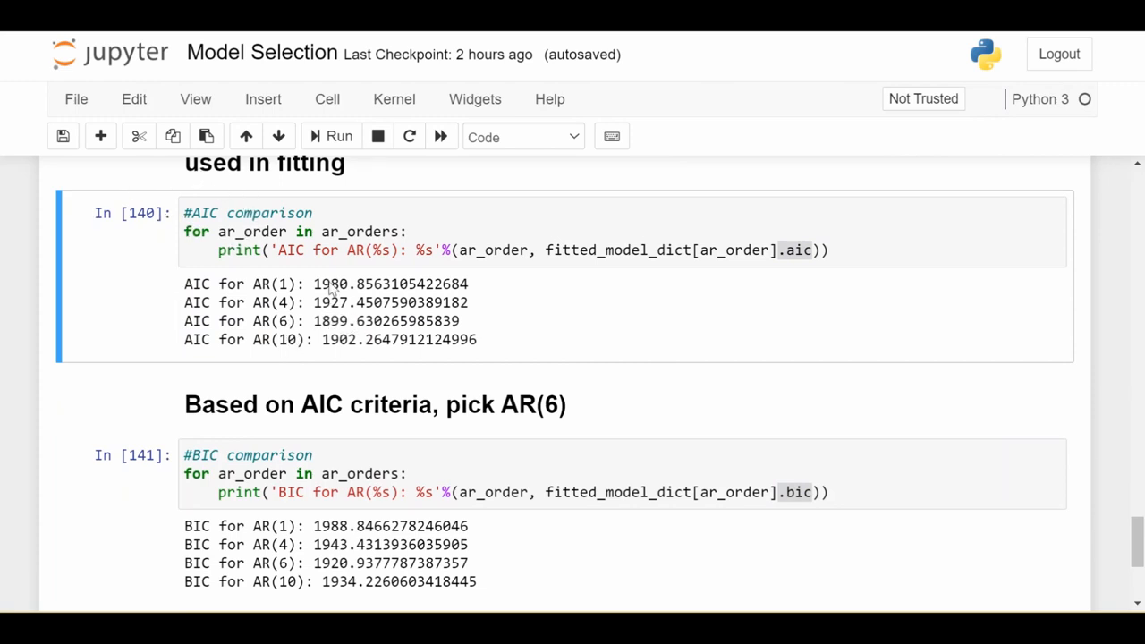
double_click(197, 321)
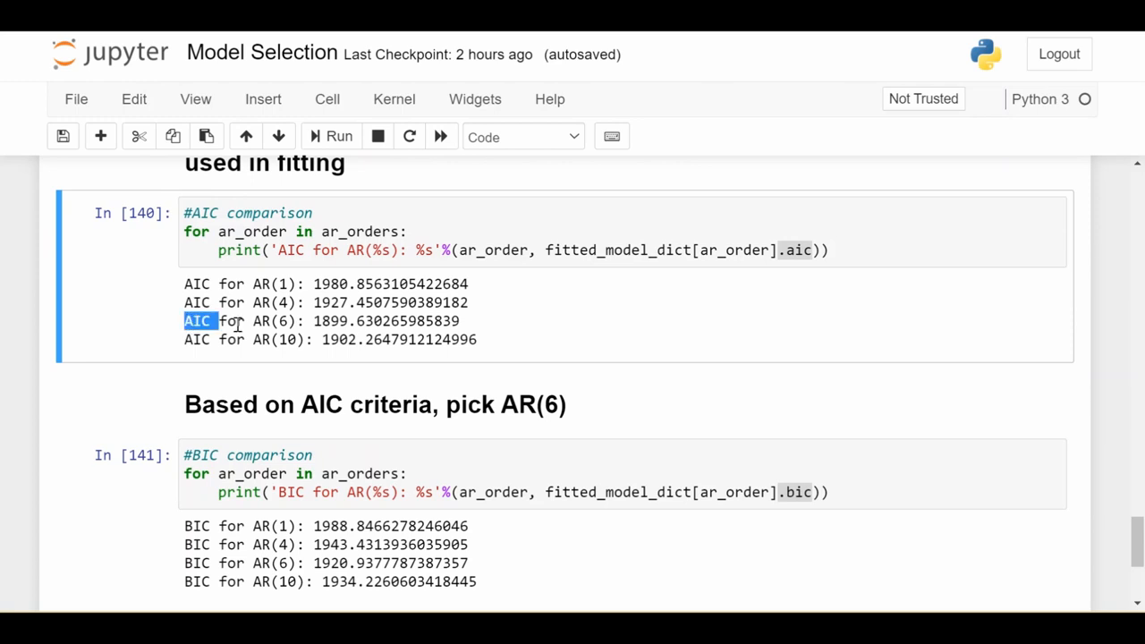
left_click_drag(185, 321, 459, 321)
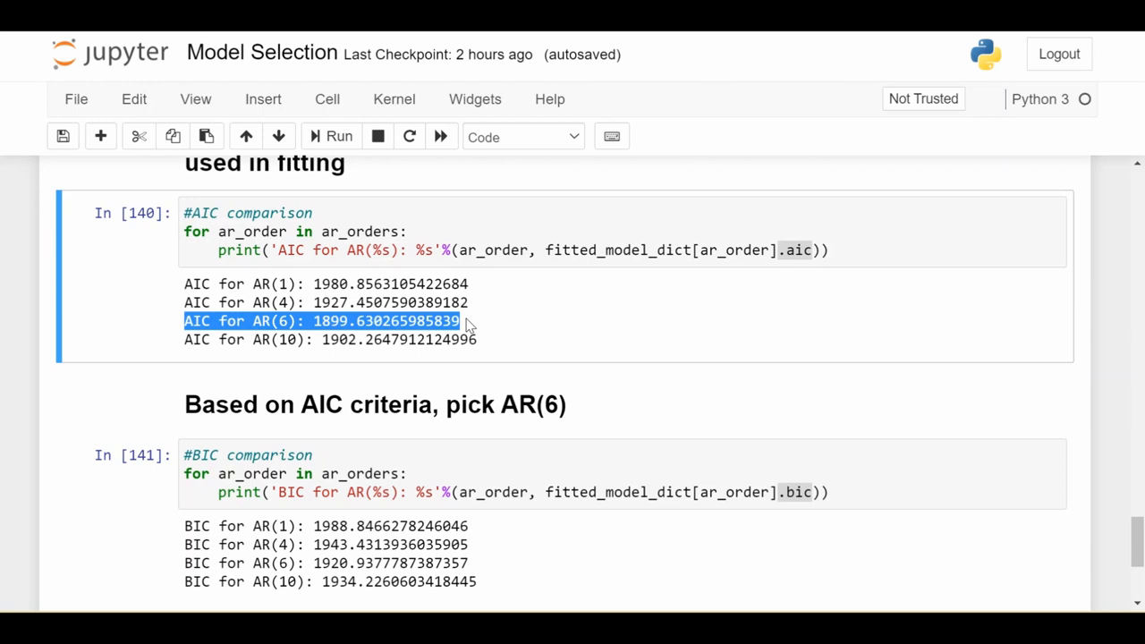
mouse_move(367, 351)
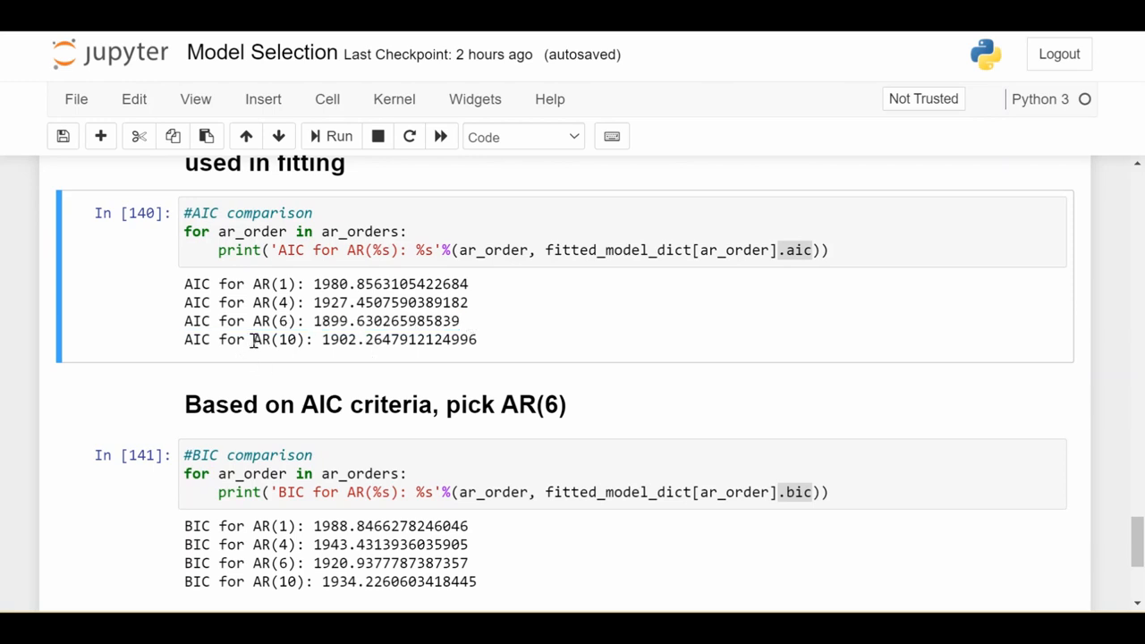
mouse_move(491, 345)
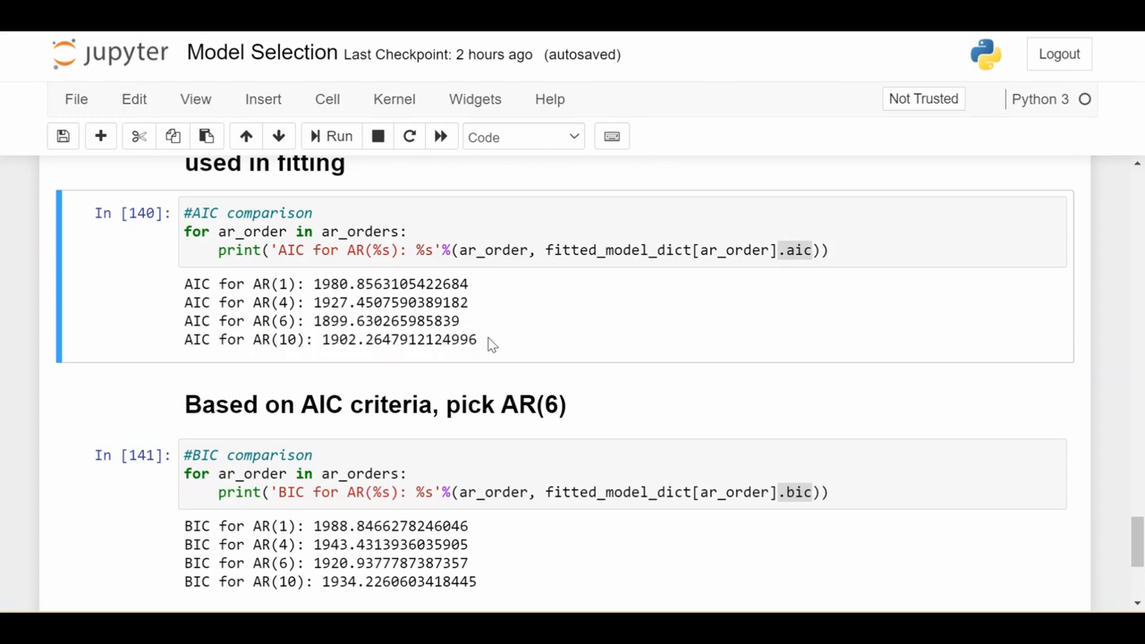
scroll("down", 3)
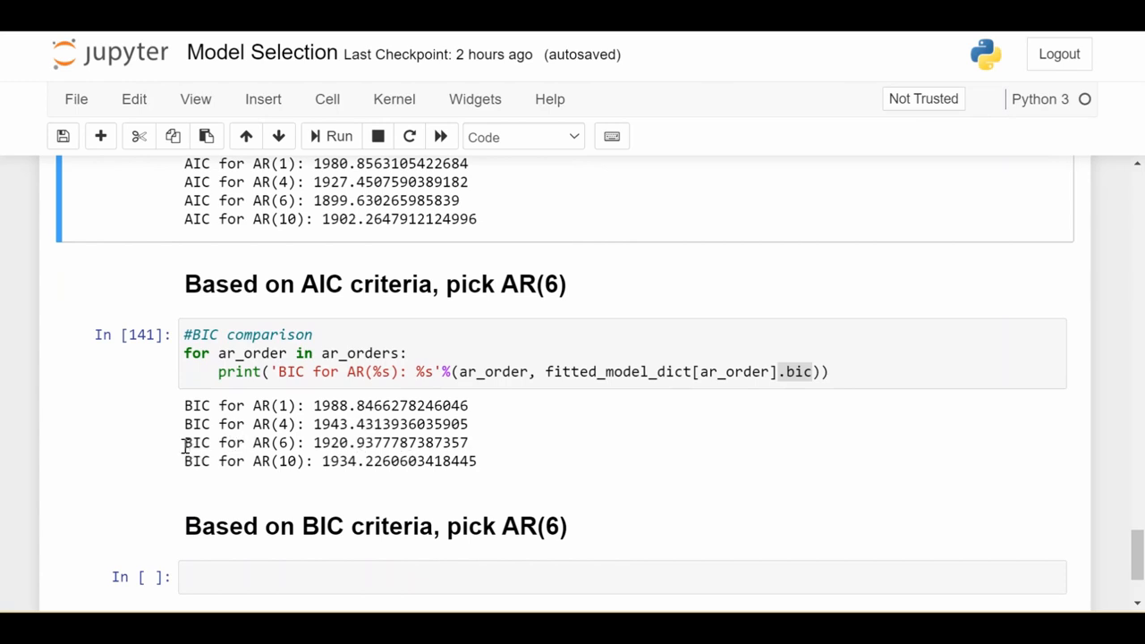
left_click_drag(315, 442, 425, 442)
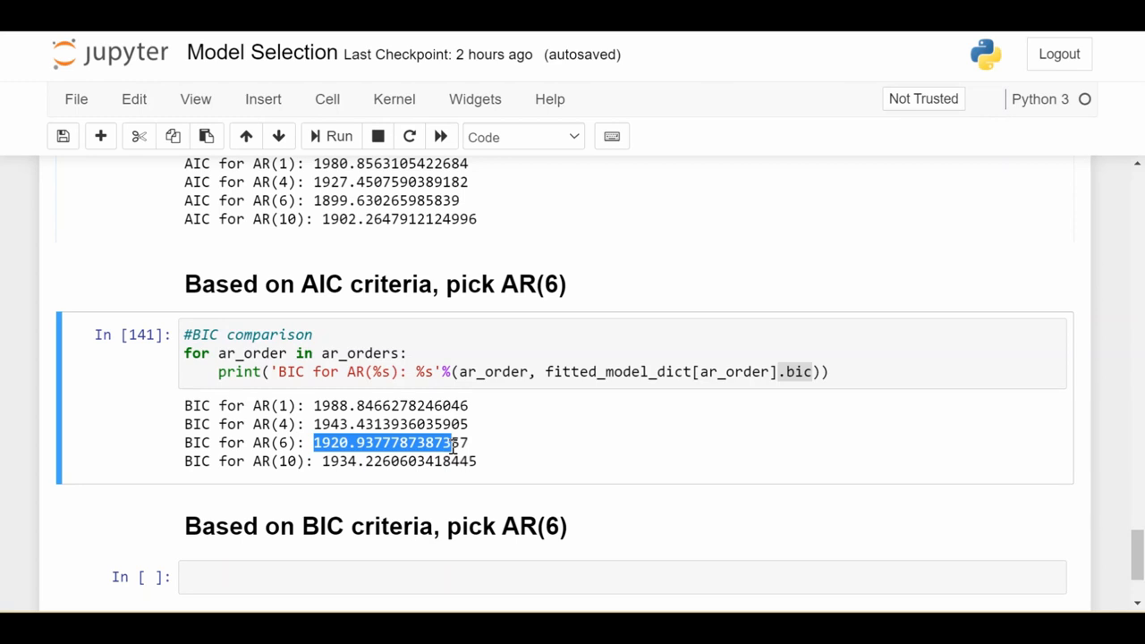
scroll("up", 3)
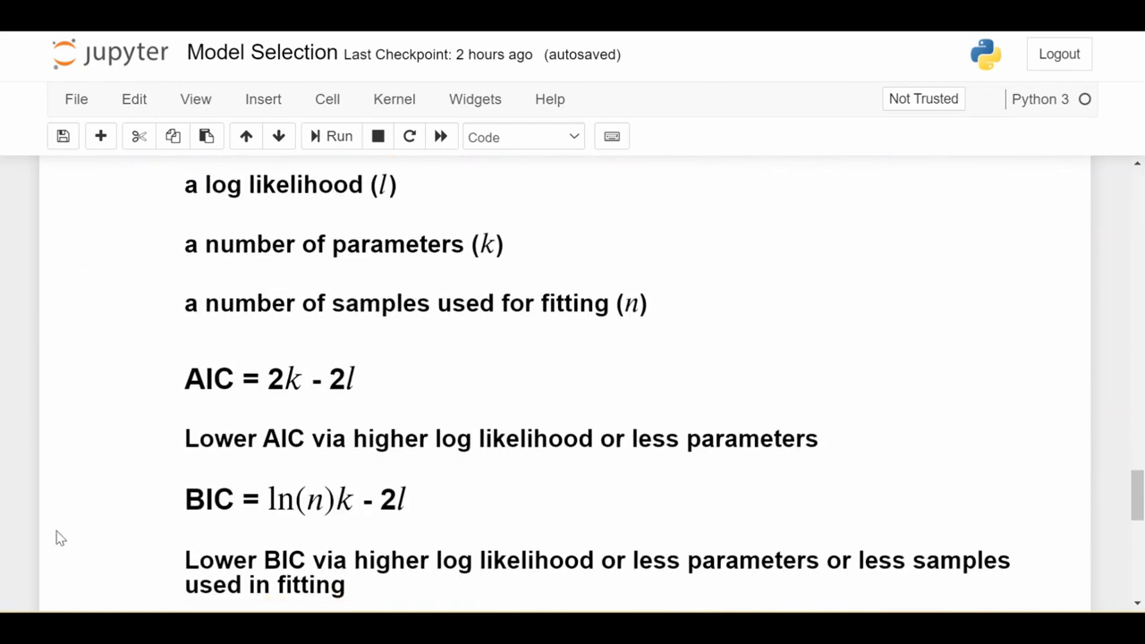
mouse_move(295, 347)
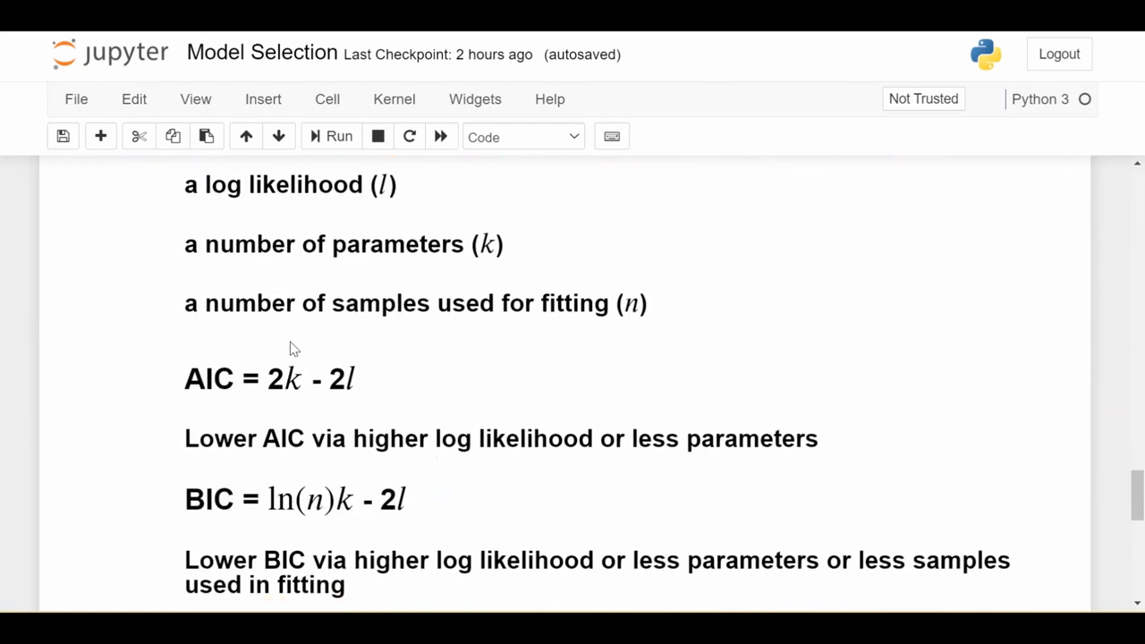
scroll("down", 3)
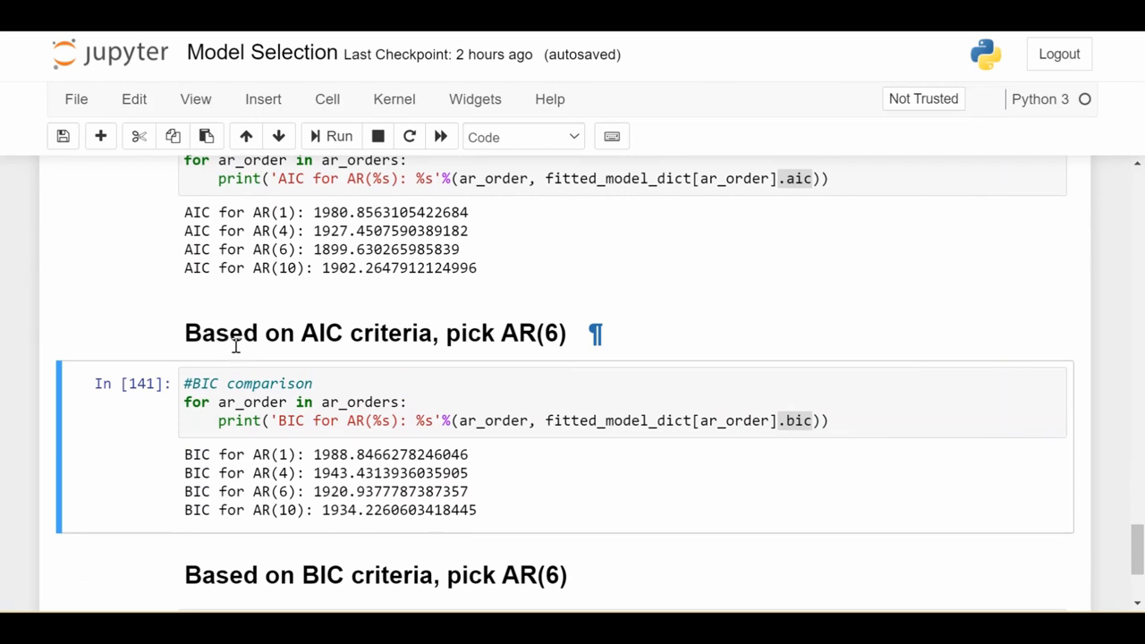